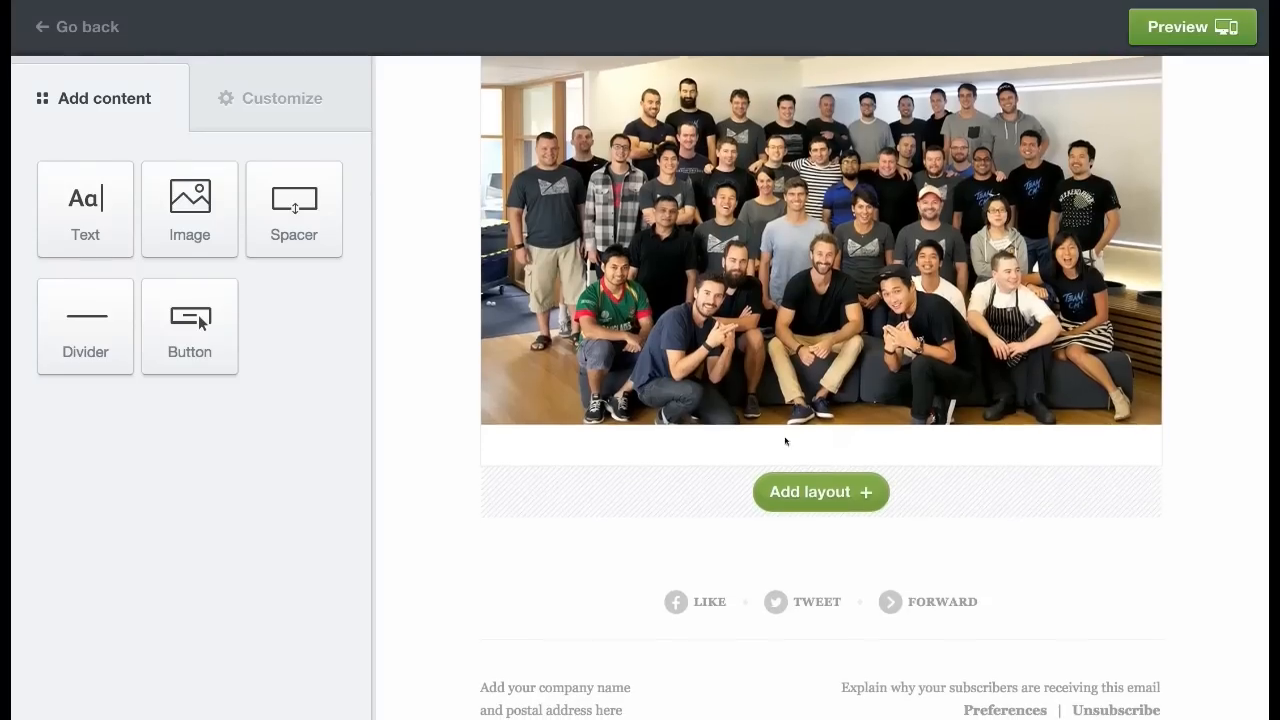
Step: Add a three-column image and article section, delete it, and expand the Logo settings
left_click(820, 491)
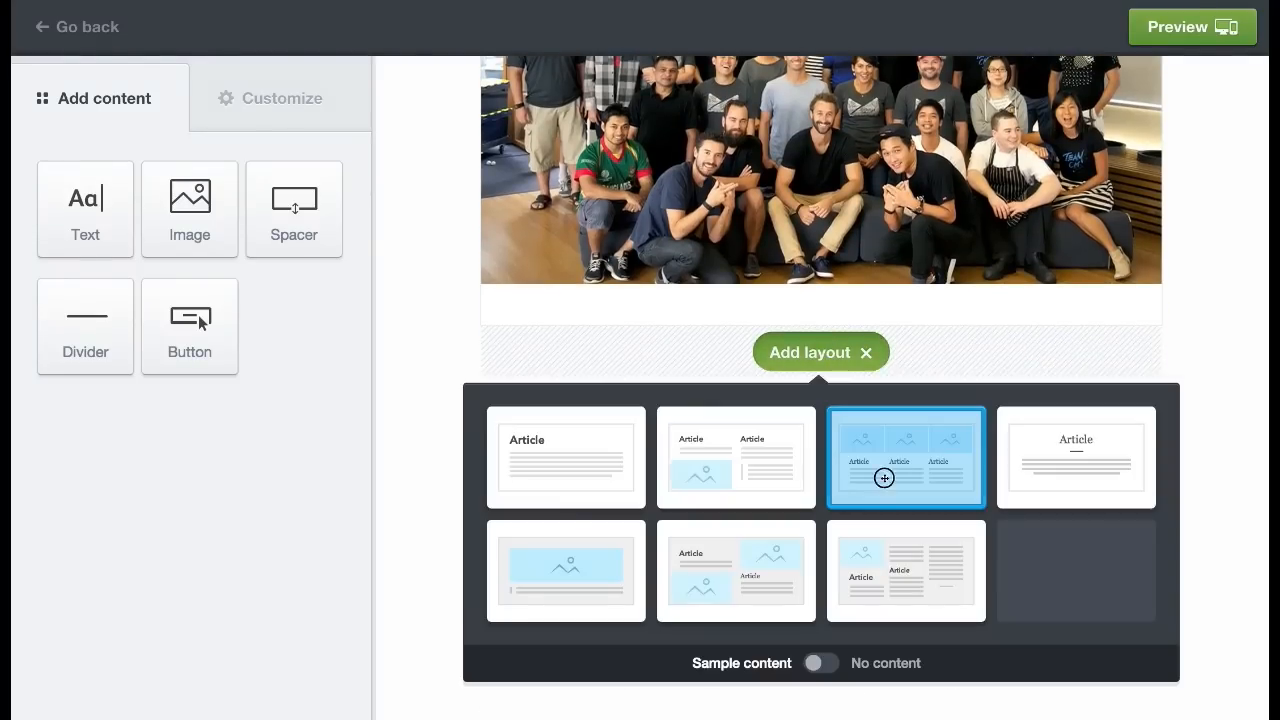
left_click(905, 457)
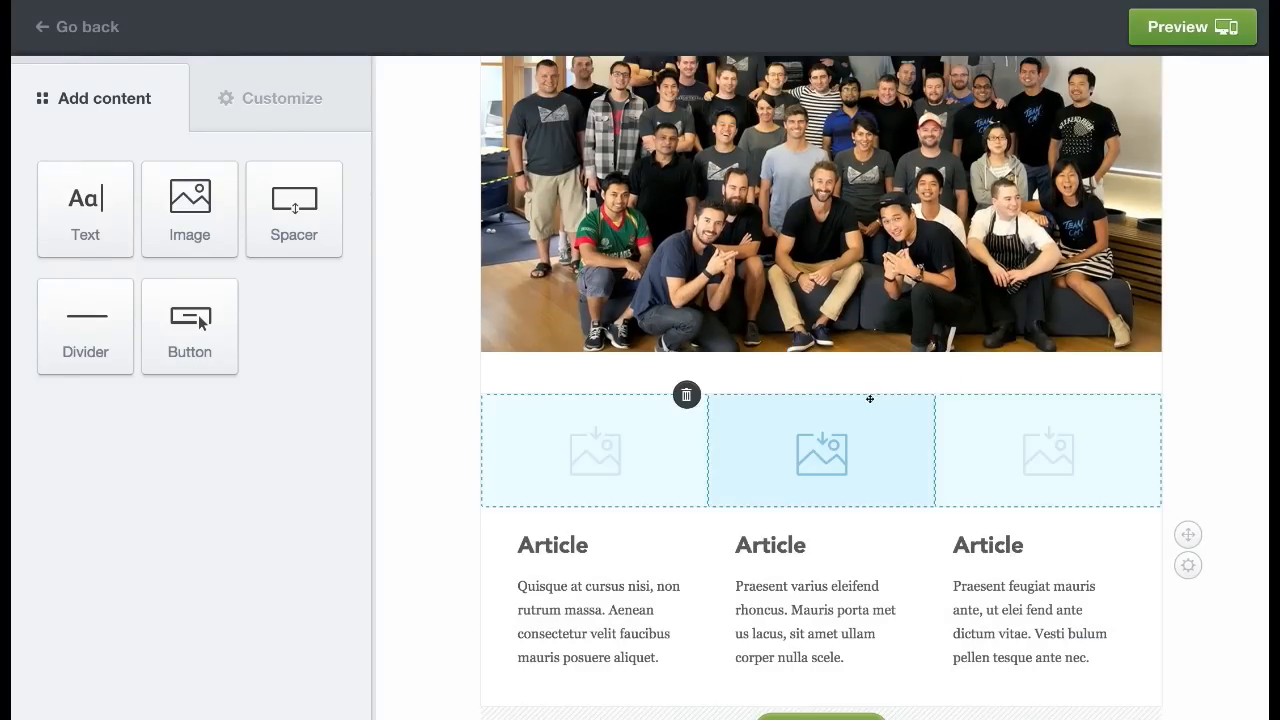
left_click(1188, 565)
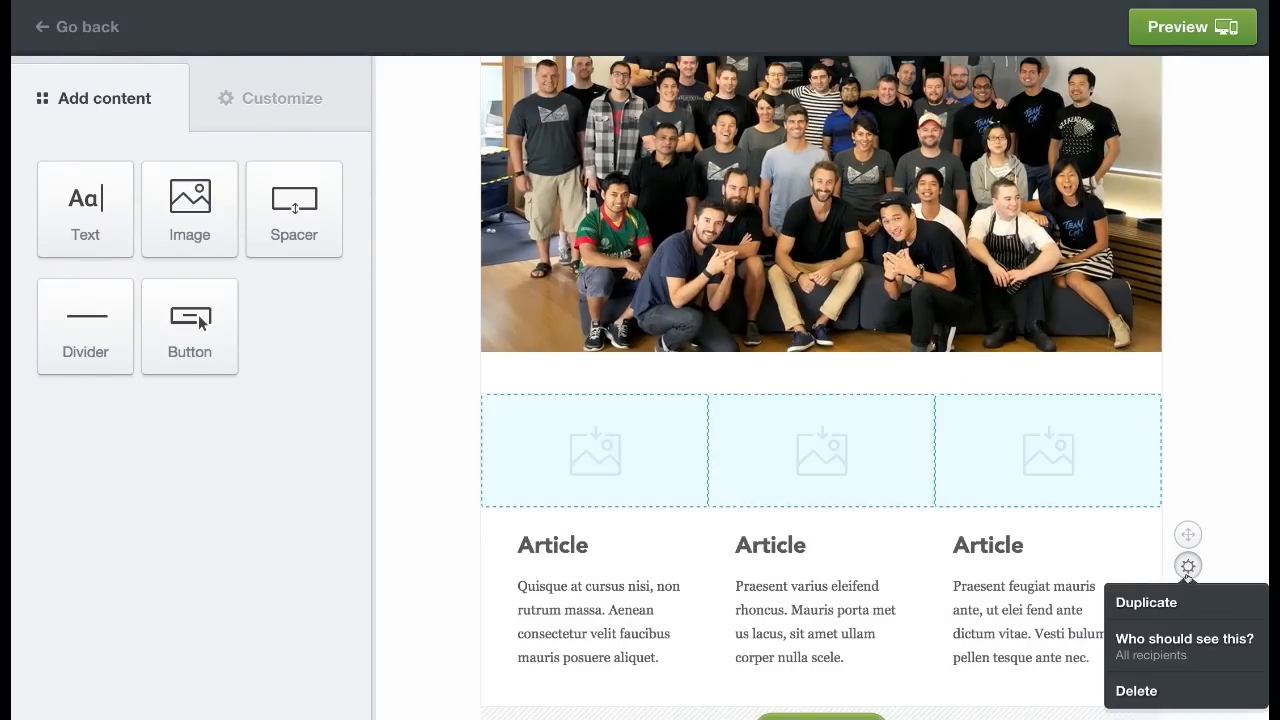
left_click(1136, 690)
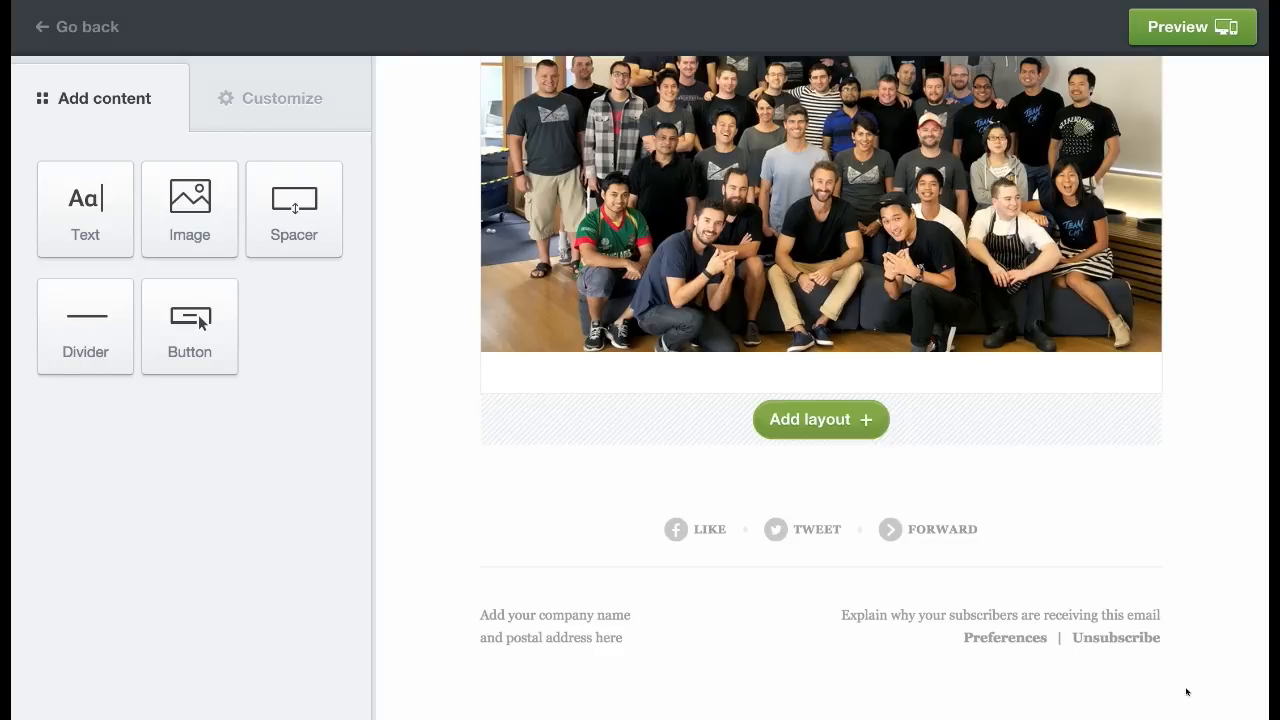
left_click(282, 98)
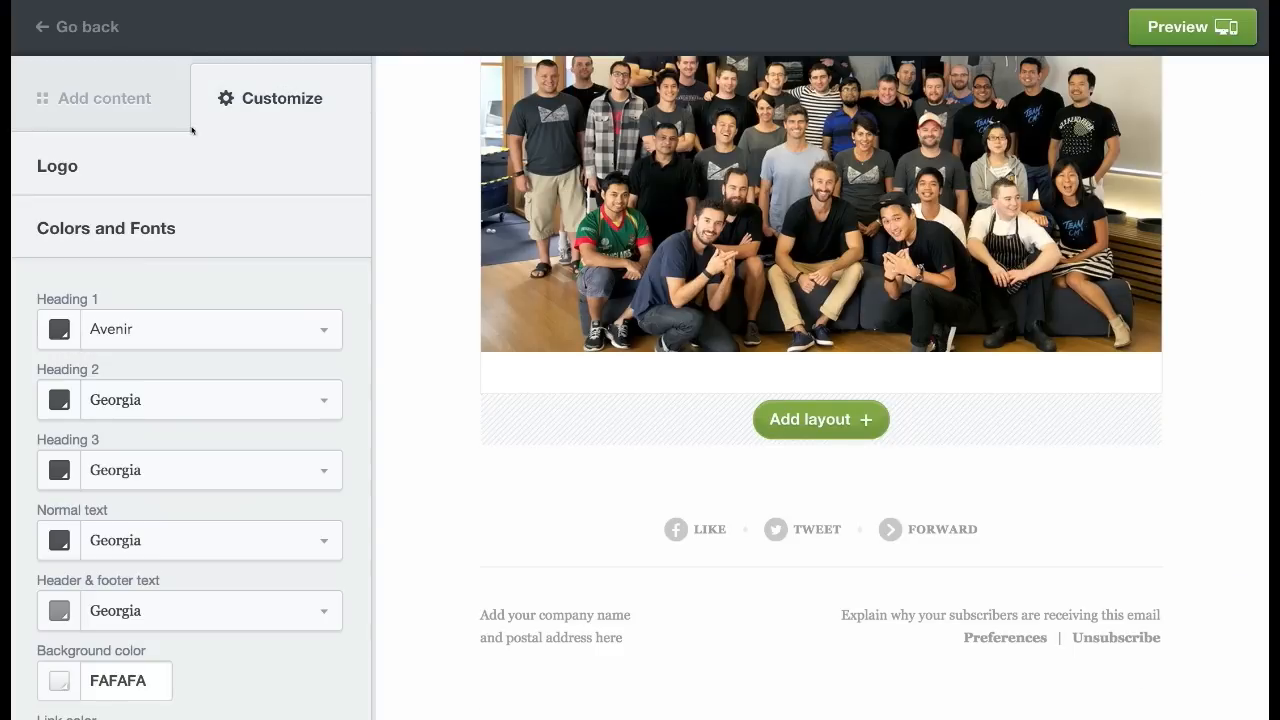
left_click(57, 166)
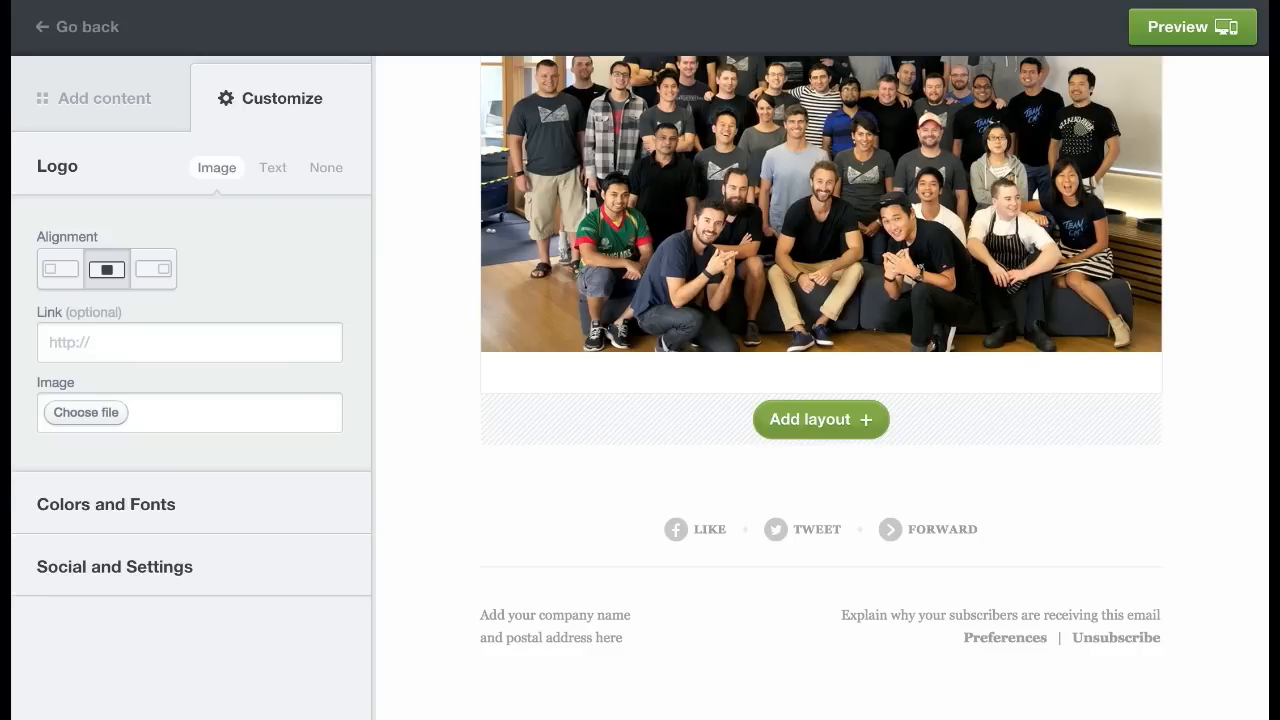
Step: Repeat adding and deleting the three-column section, then reopen the Customize Logo settings
left_click(104, 98)
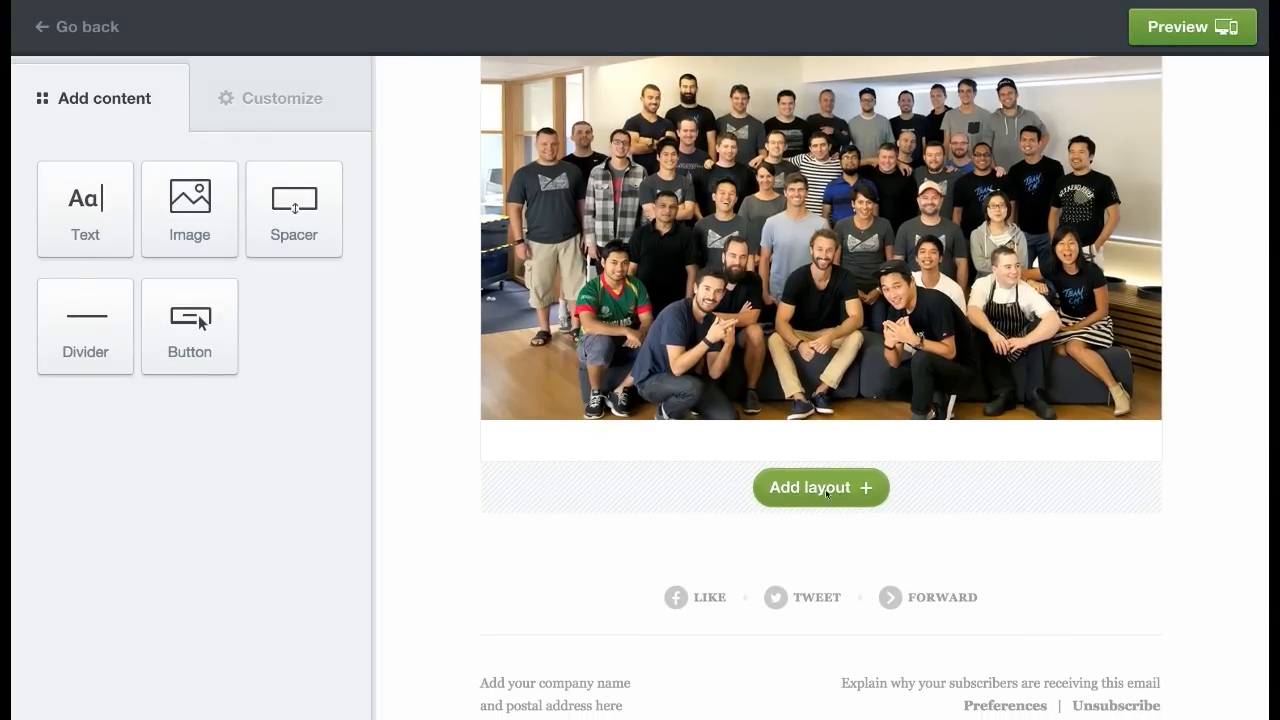
left_click(820, 487)
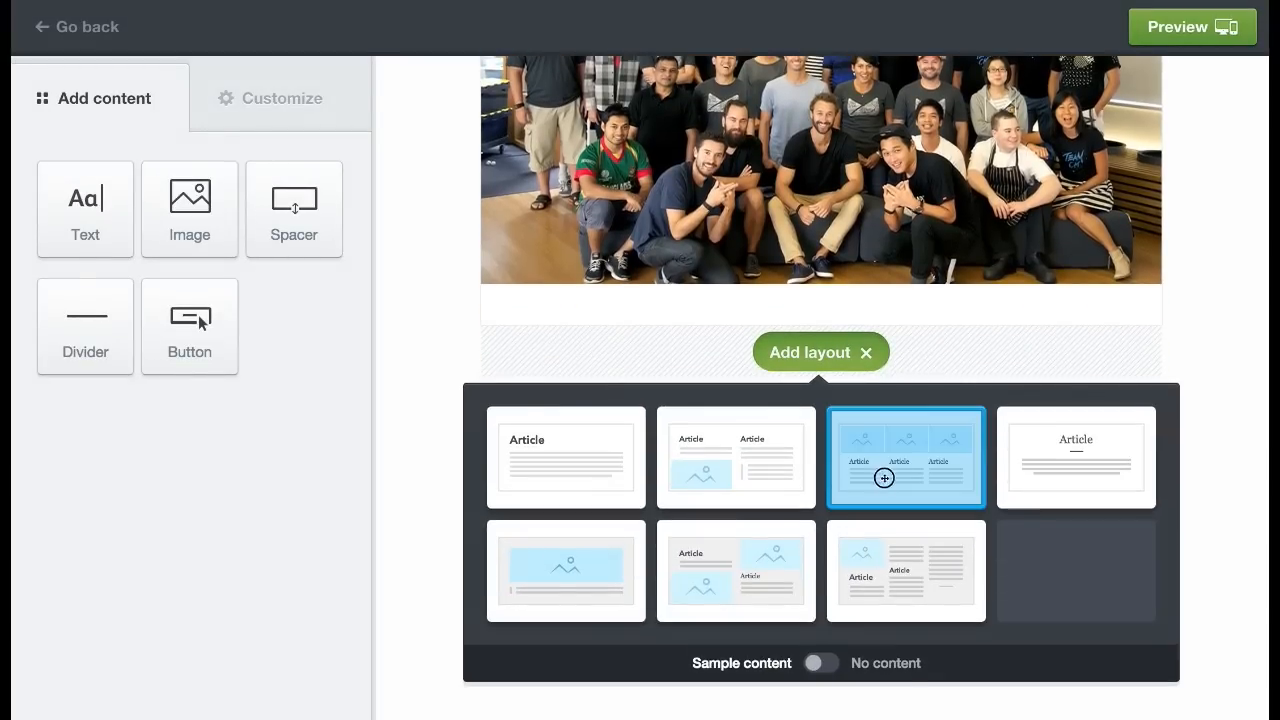
left_click(905, 457)
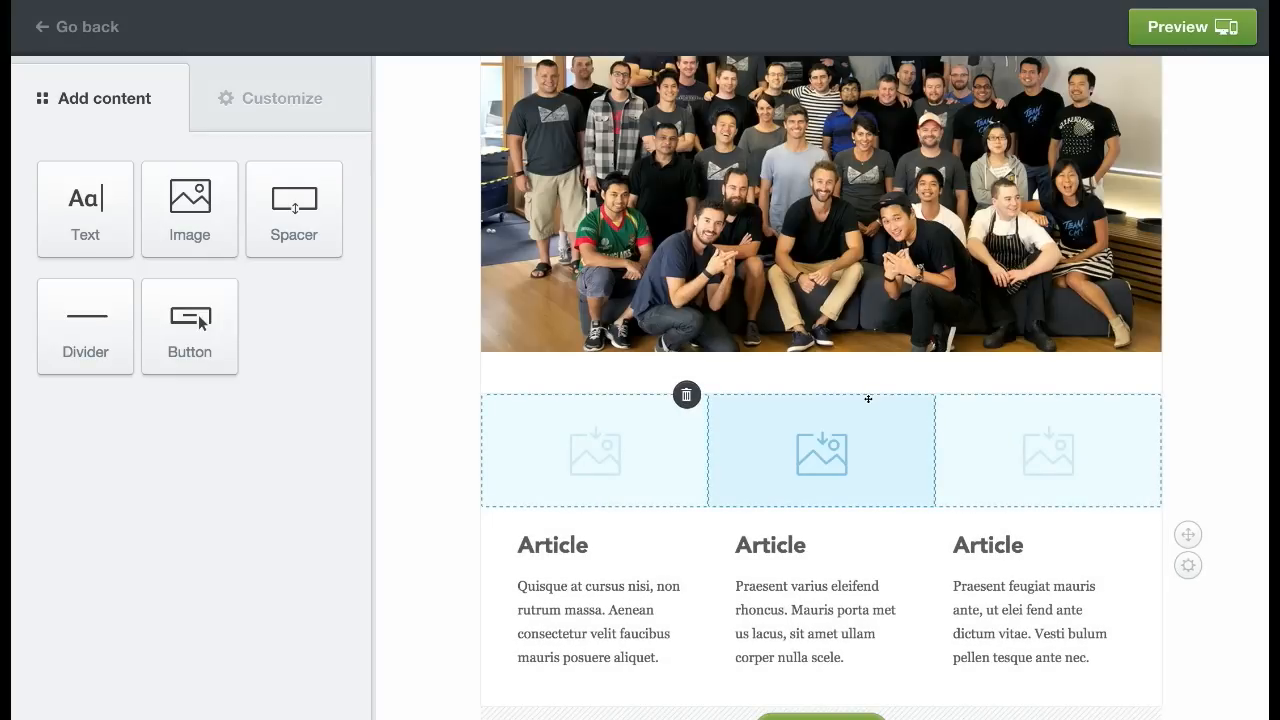
left_click(1188, 564)
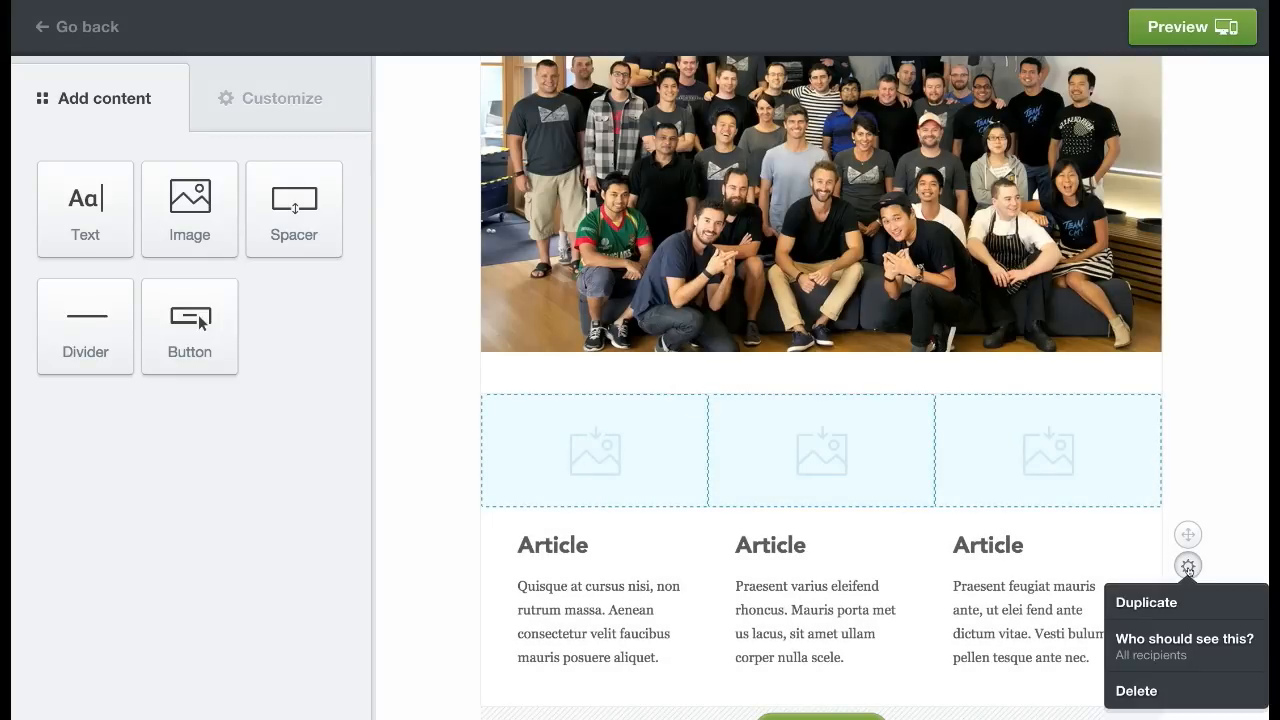
left_click(1136, 690)
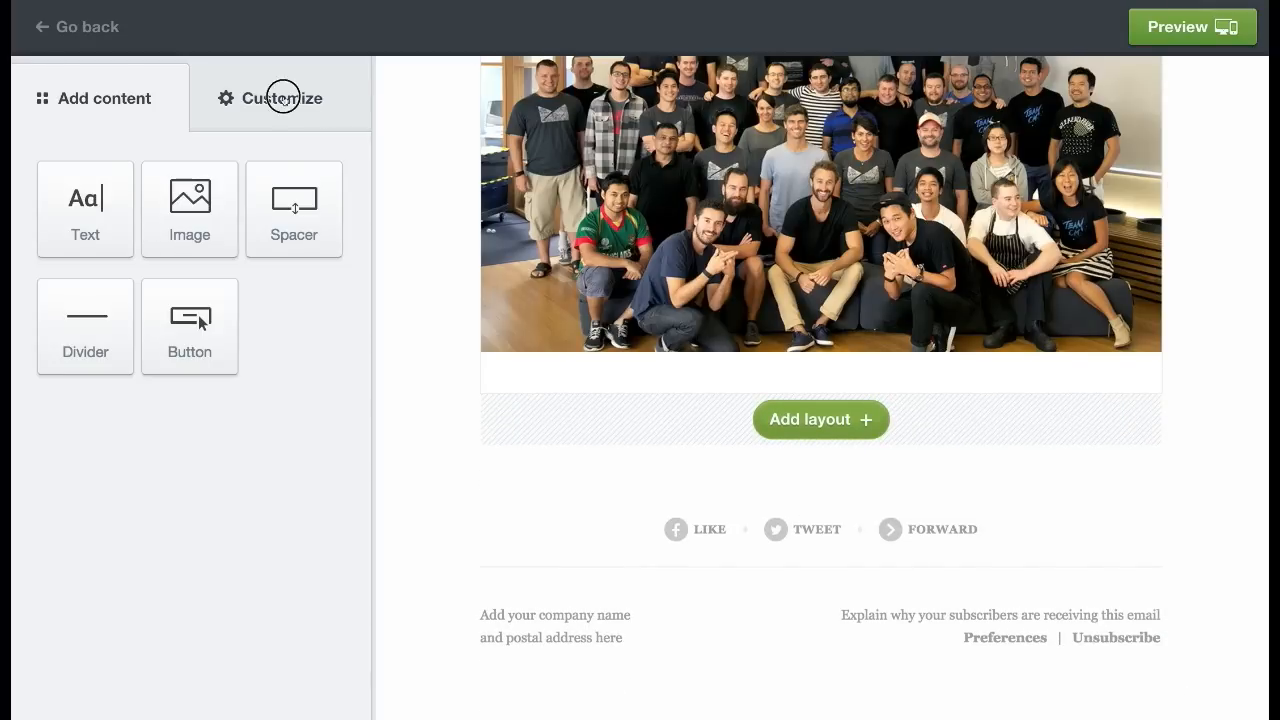
left_click(281, 98)
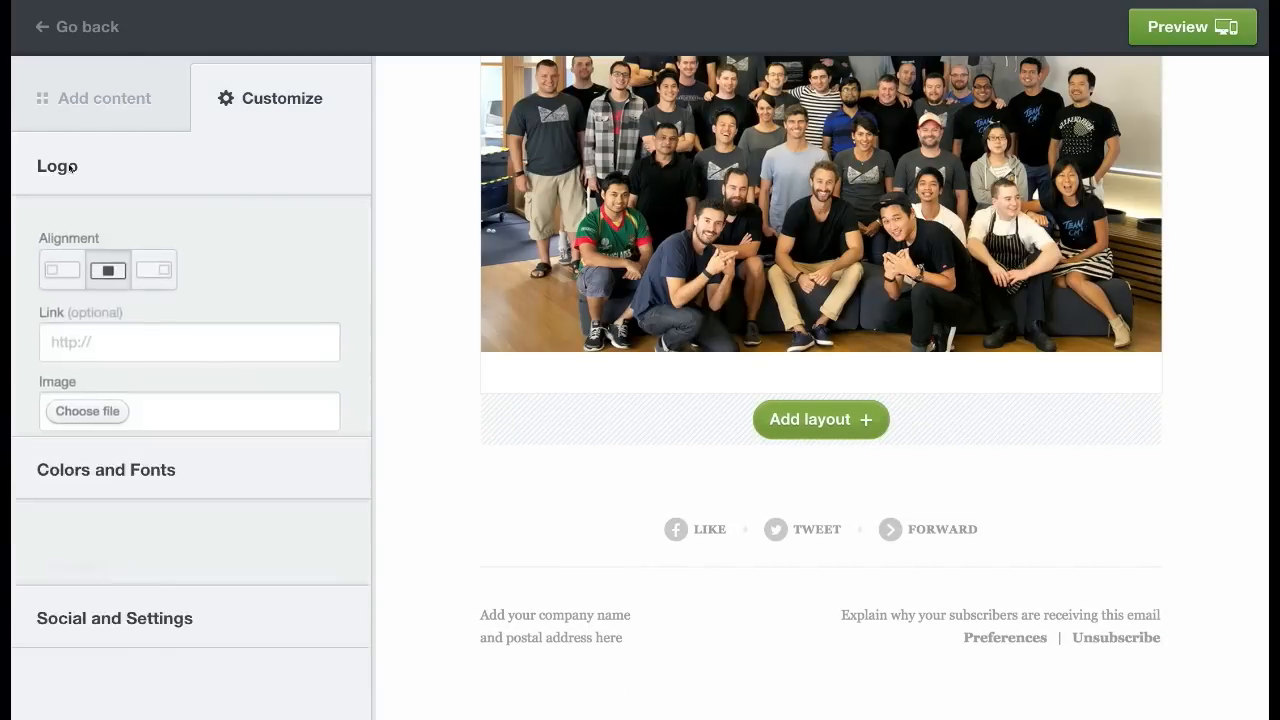
left_click(57, 166)
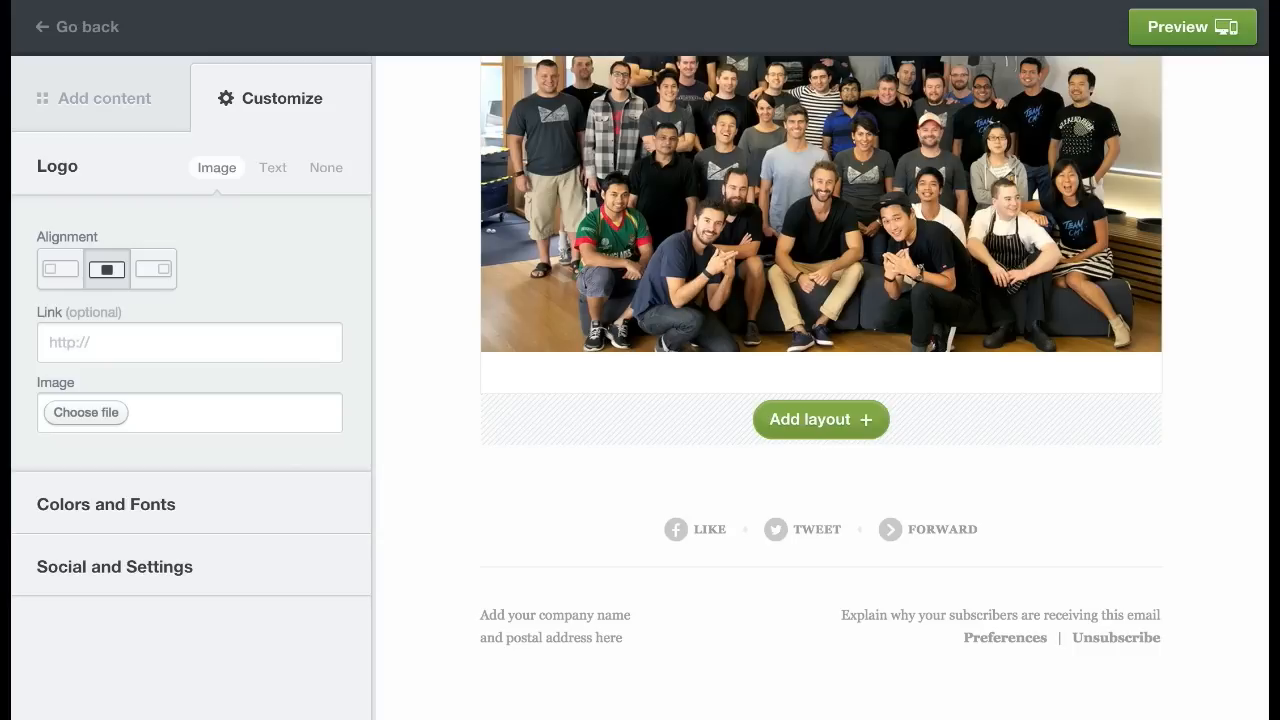
left_click(105, 503)
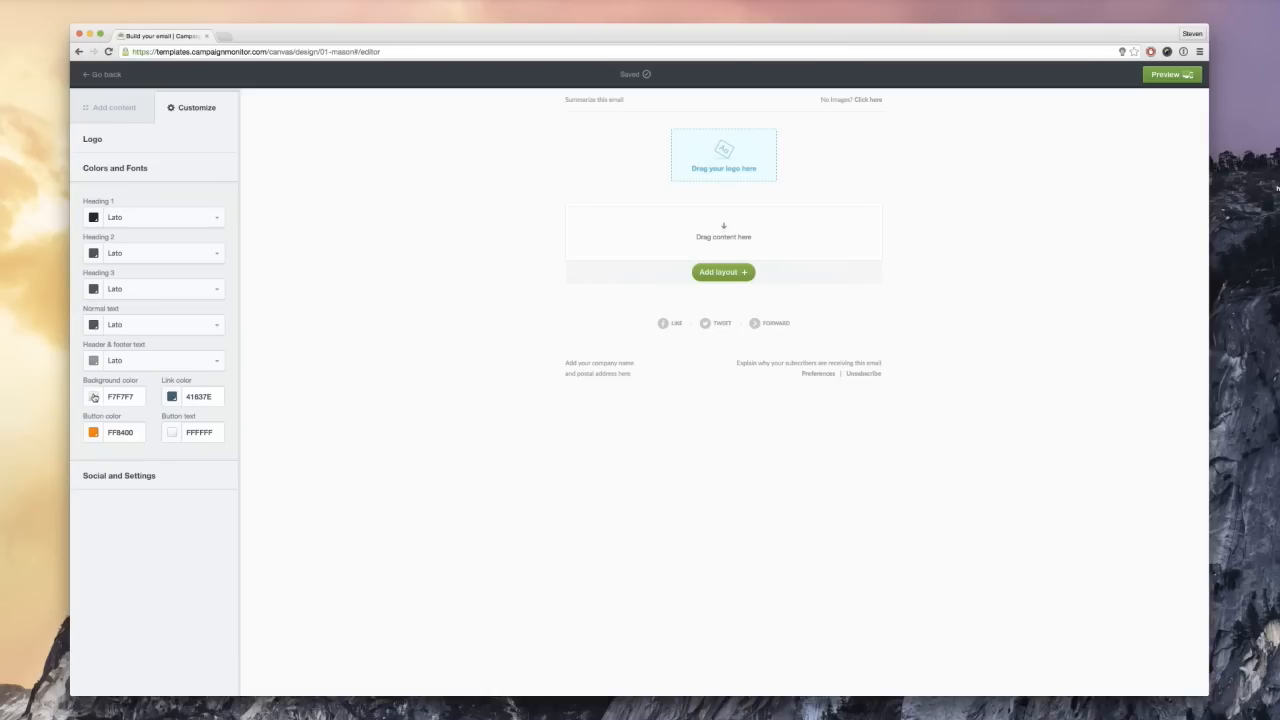
Step: Set the background to FFA200 and add the CSSconf logo at 150 by 100 pixels
left_click(93, 396)
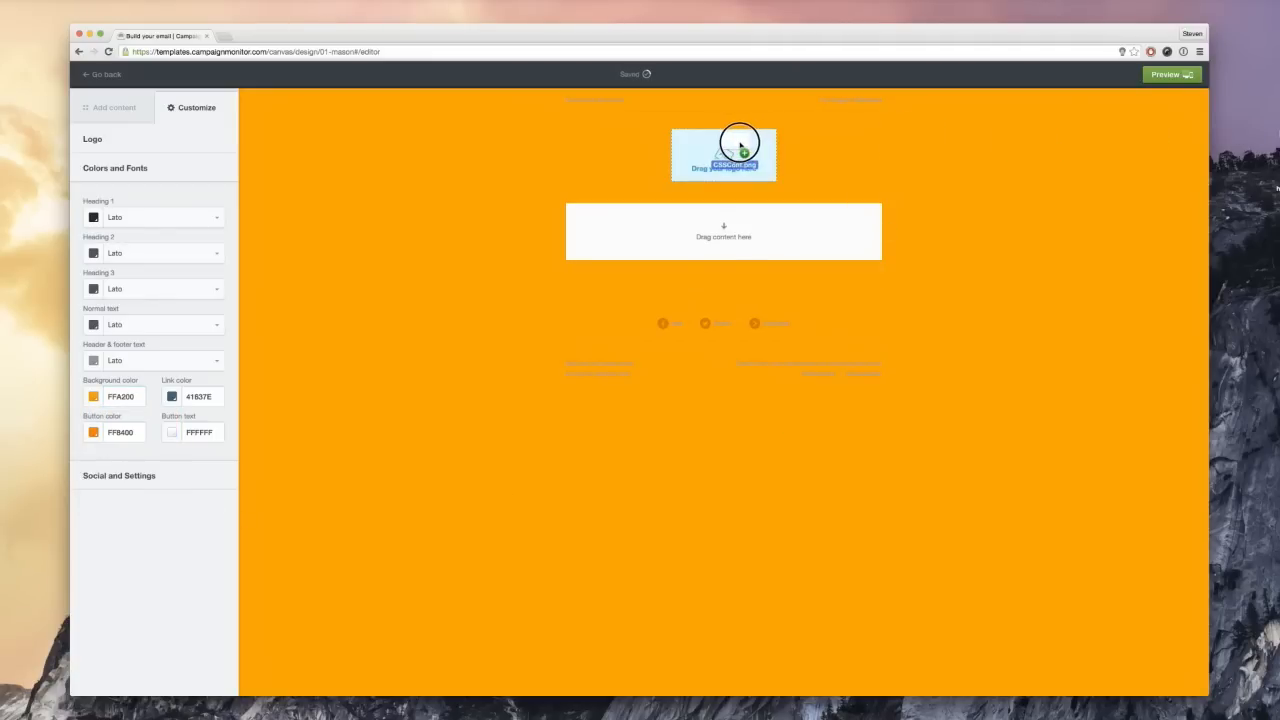
left_click_drag(740, 140, 723, 153)
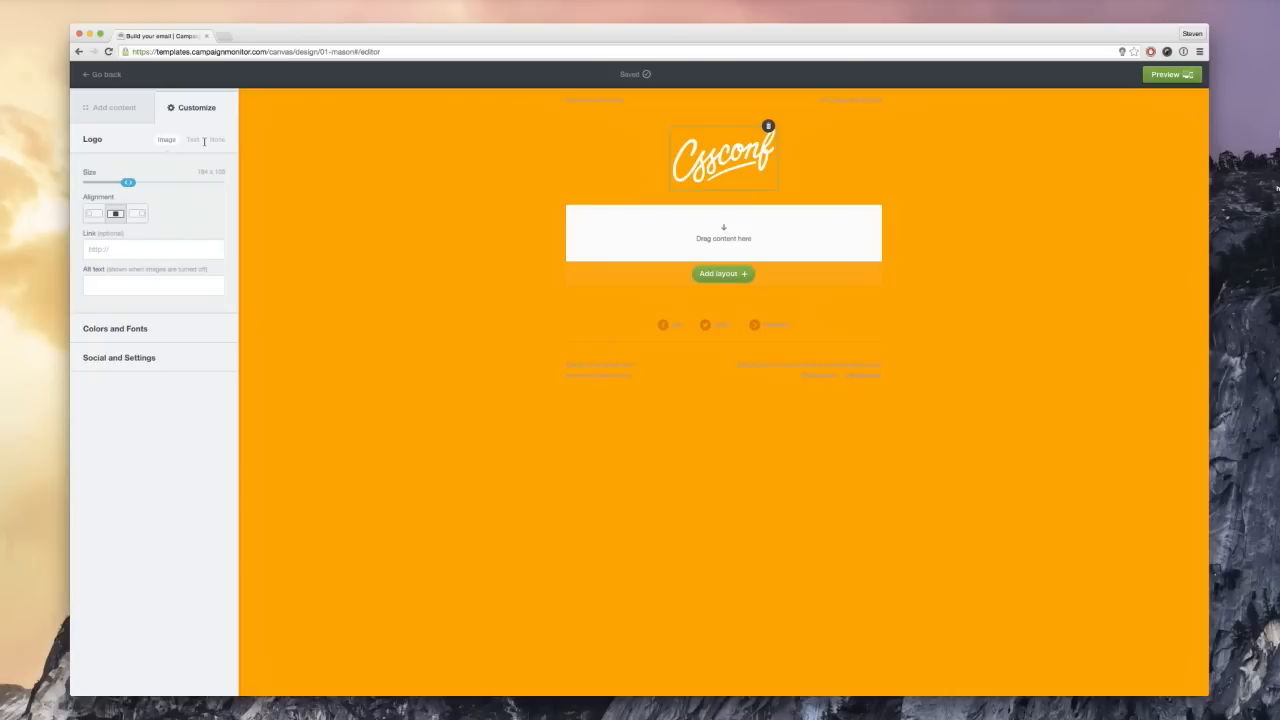
left_click_drag(128, 182, 114, 179)
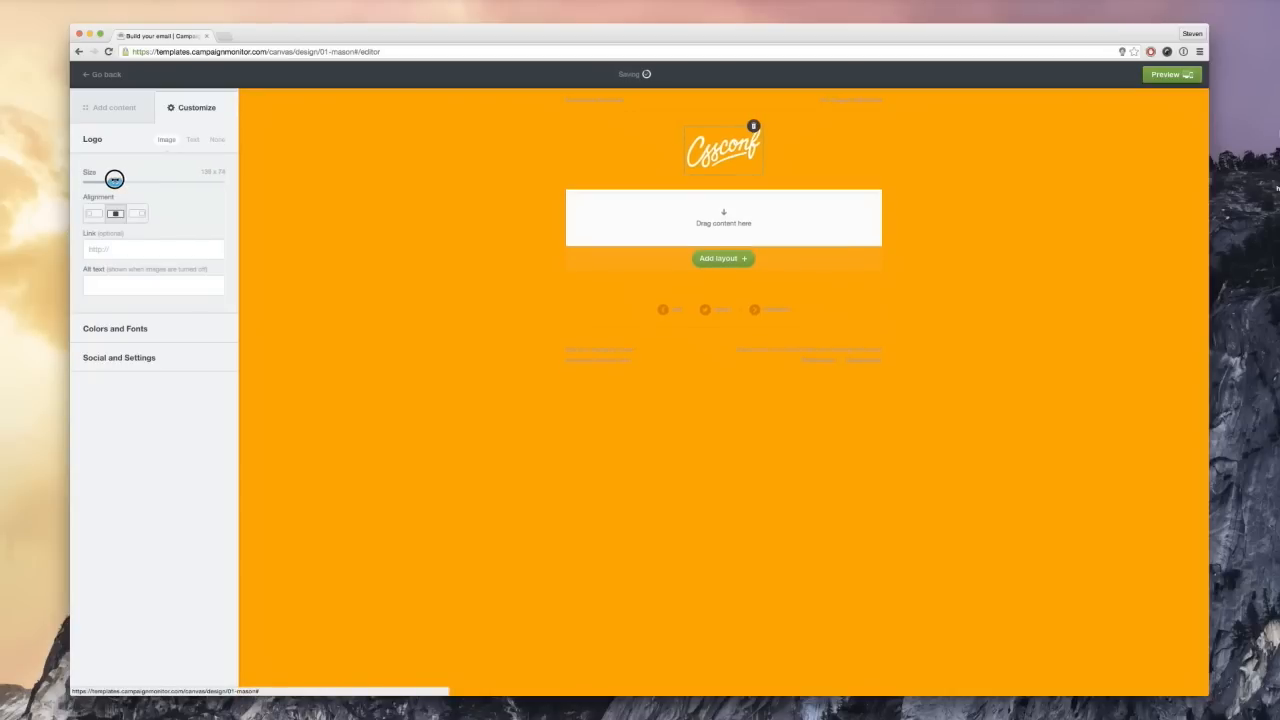
left_click_drag(113, 179, 127, 181)
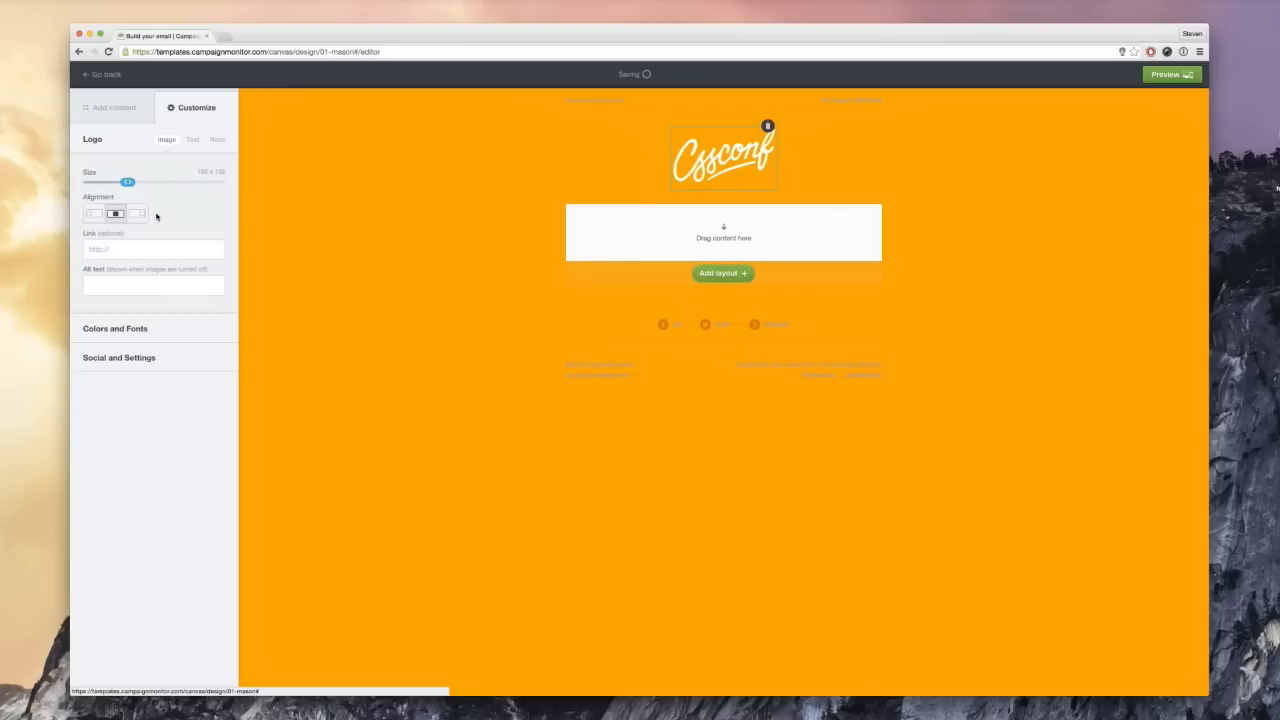
mouse_move(358, 322)
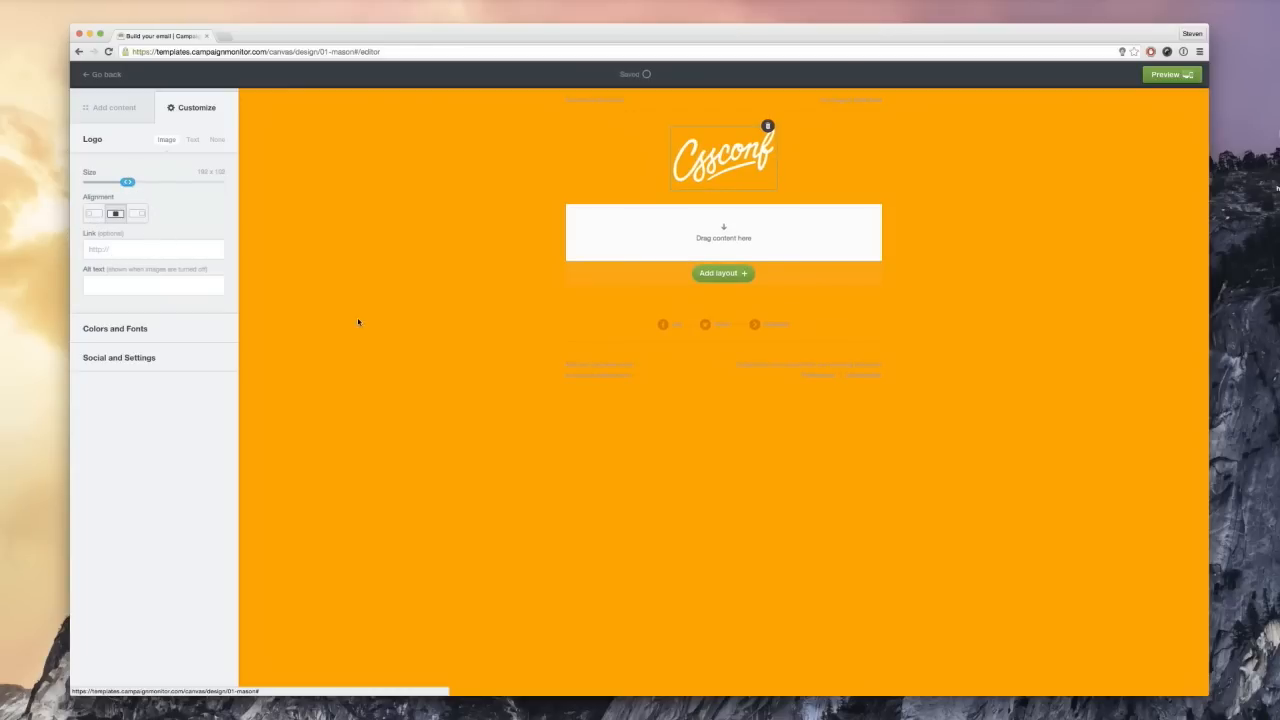
Step: Add a centred bold text block reading 'Are you guys having fun?' below the logo
left_click(113, 107)
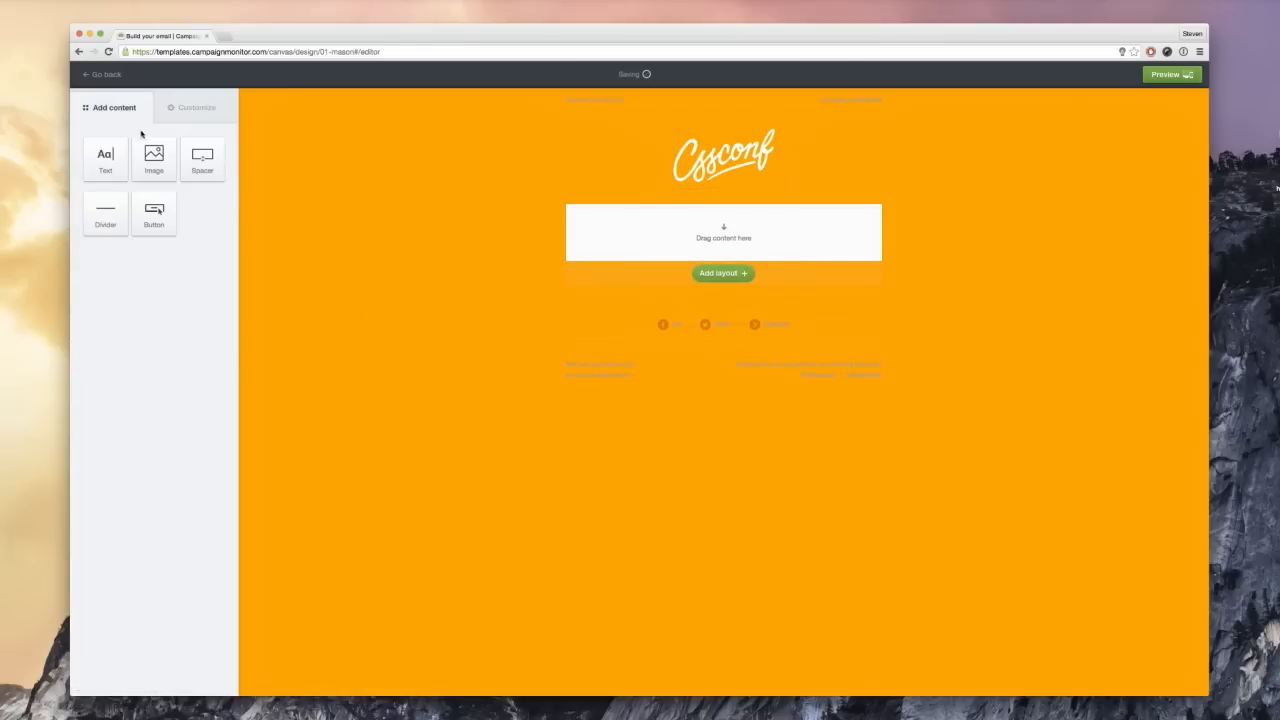
left_click(723, 232)
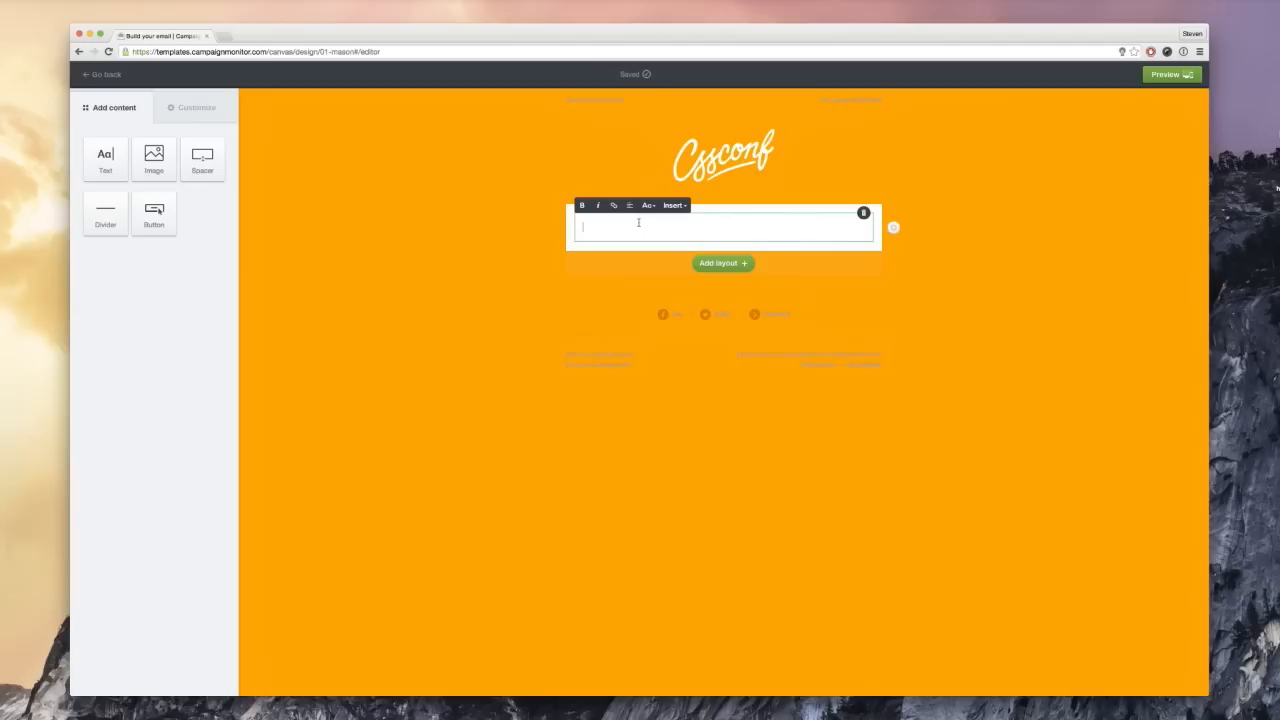
type("Are you")
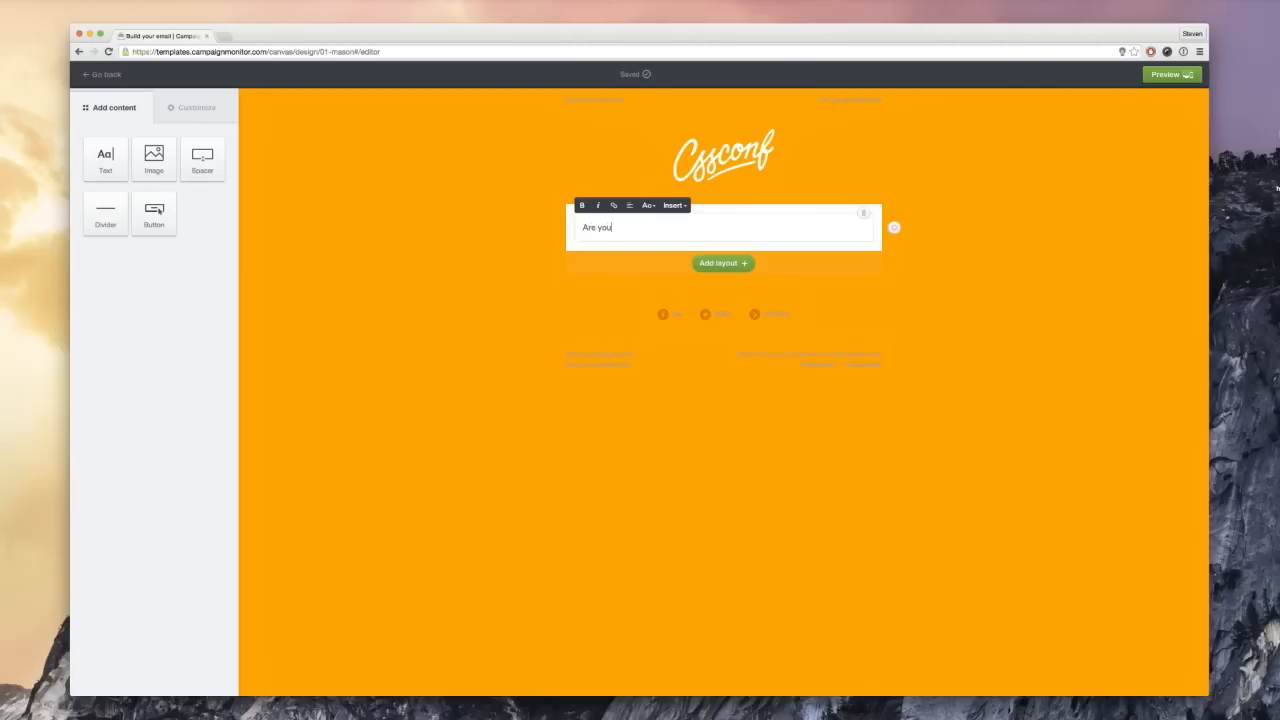
type("guys having fun?")
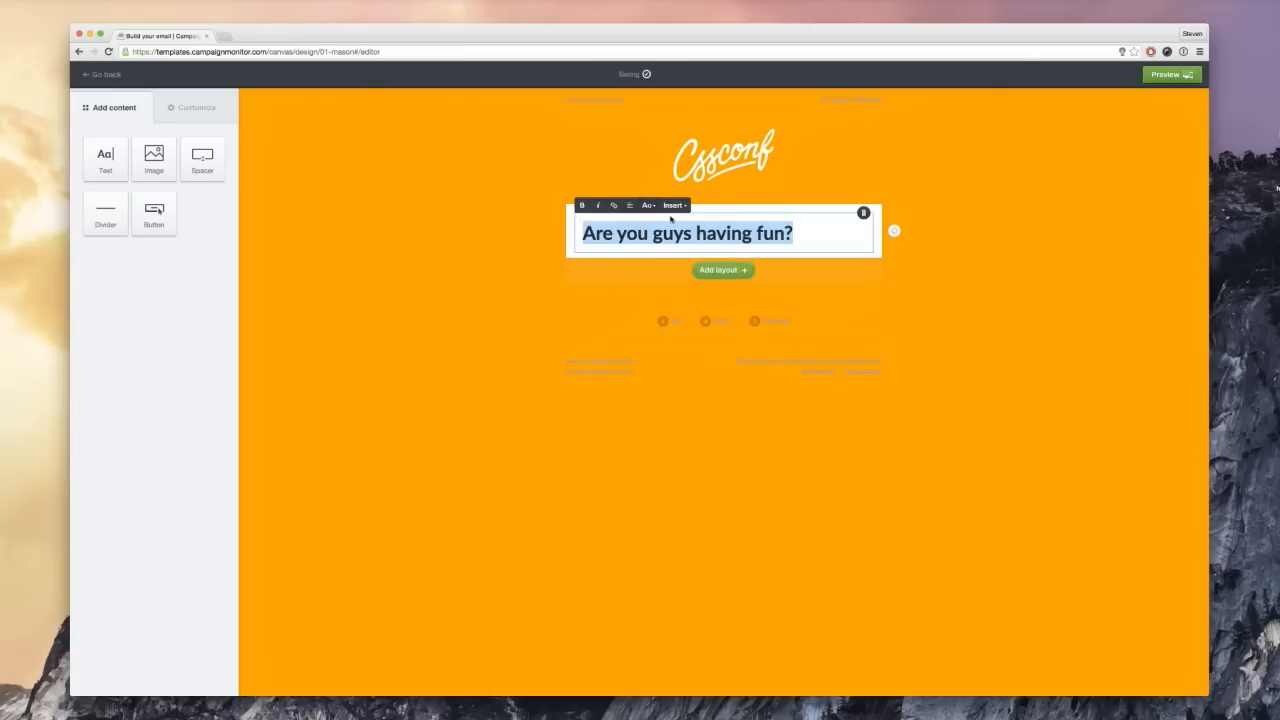
left_click(629, 205)
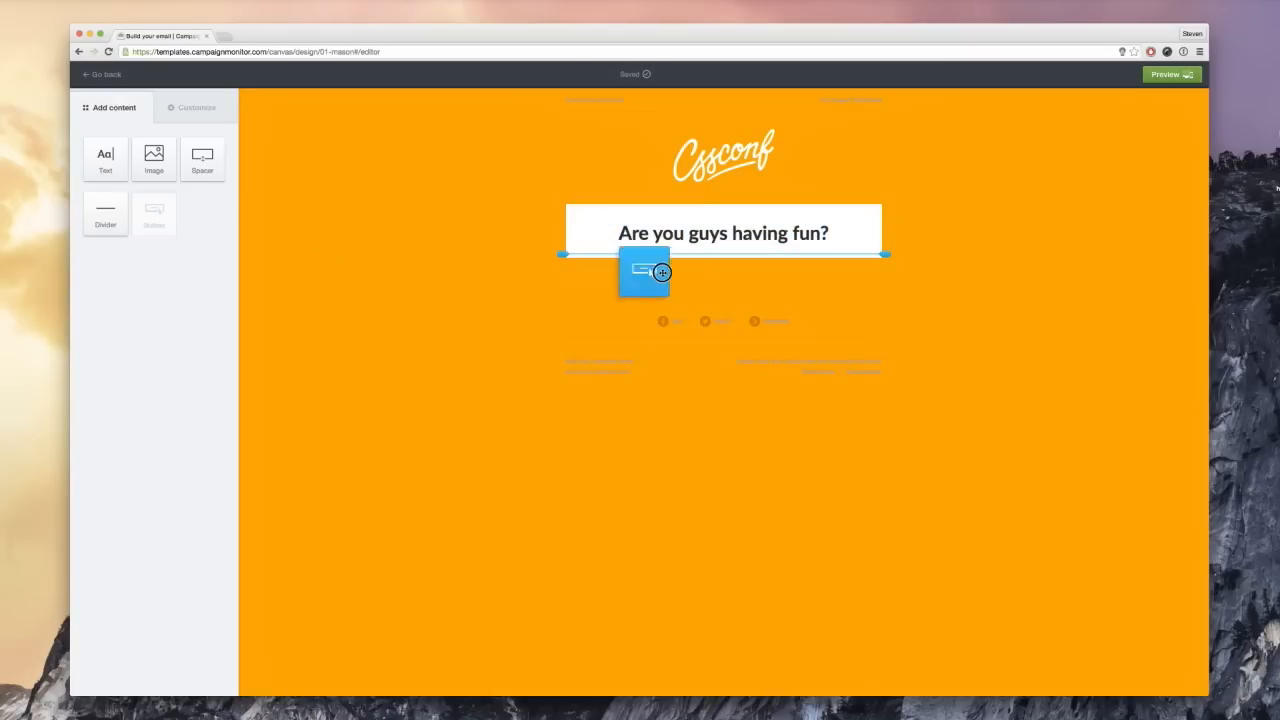
Step: Add a centred 'CLICK HERE IF YOU ARE' button linking to 2015.cssconf.com.au
left_click(643, 271)
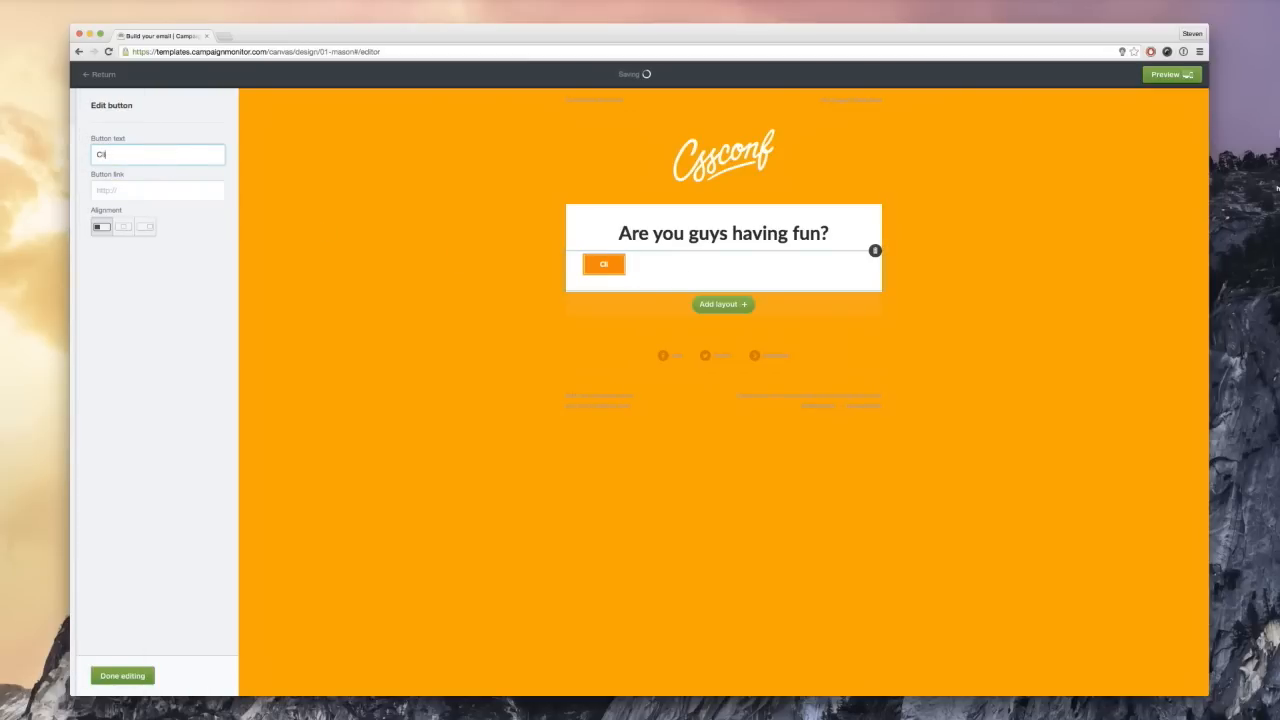
type("CLICK HERE IF")
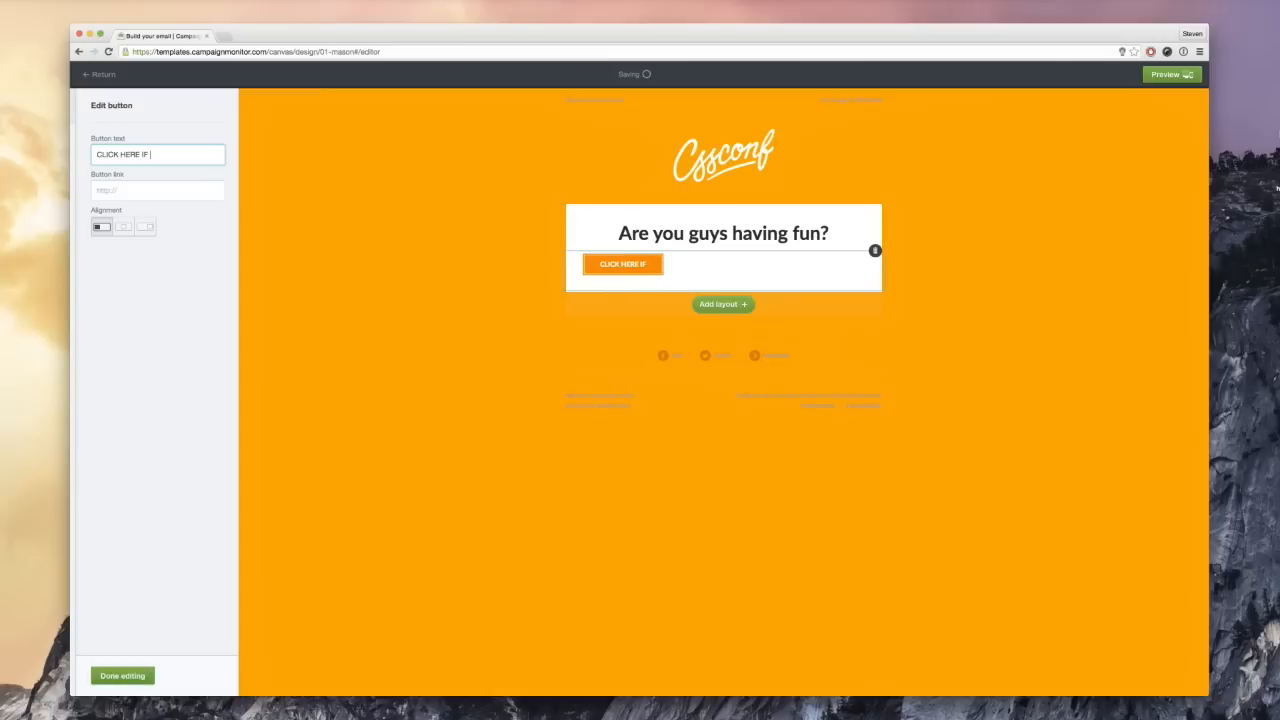
type("YOU ARE")
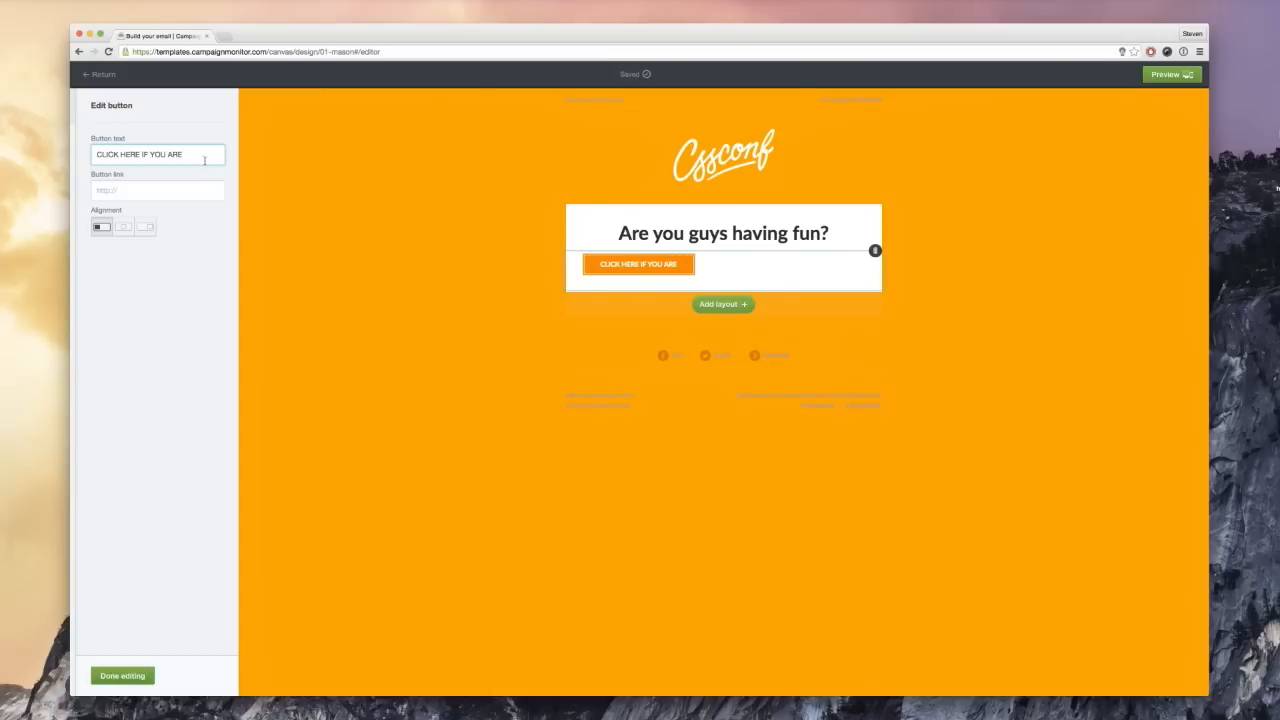
left_click(123, 226)
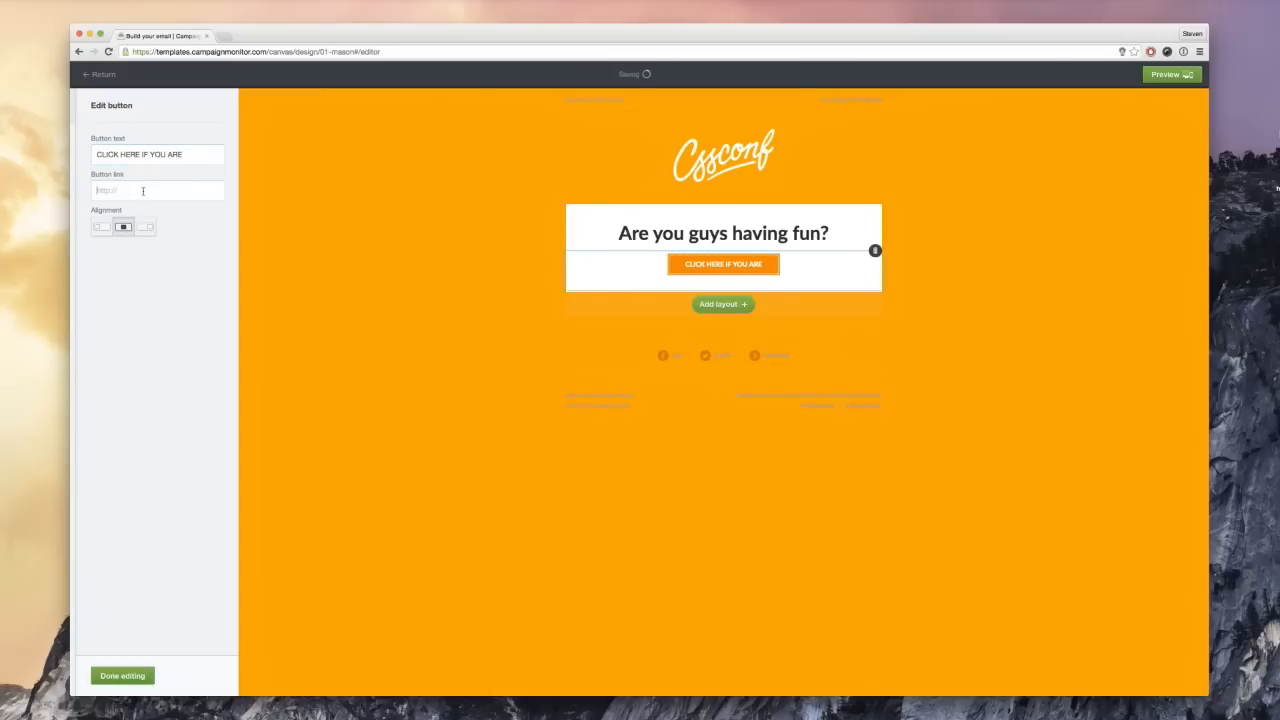
type("2015.cssconf.com.au")
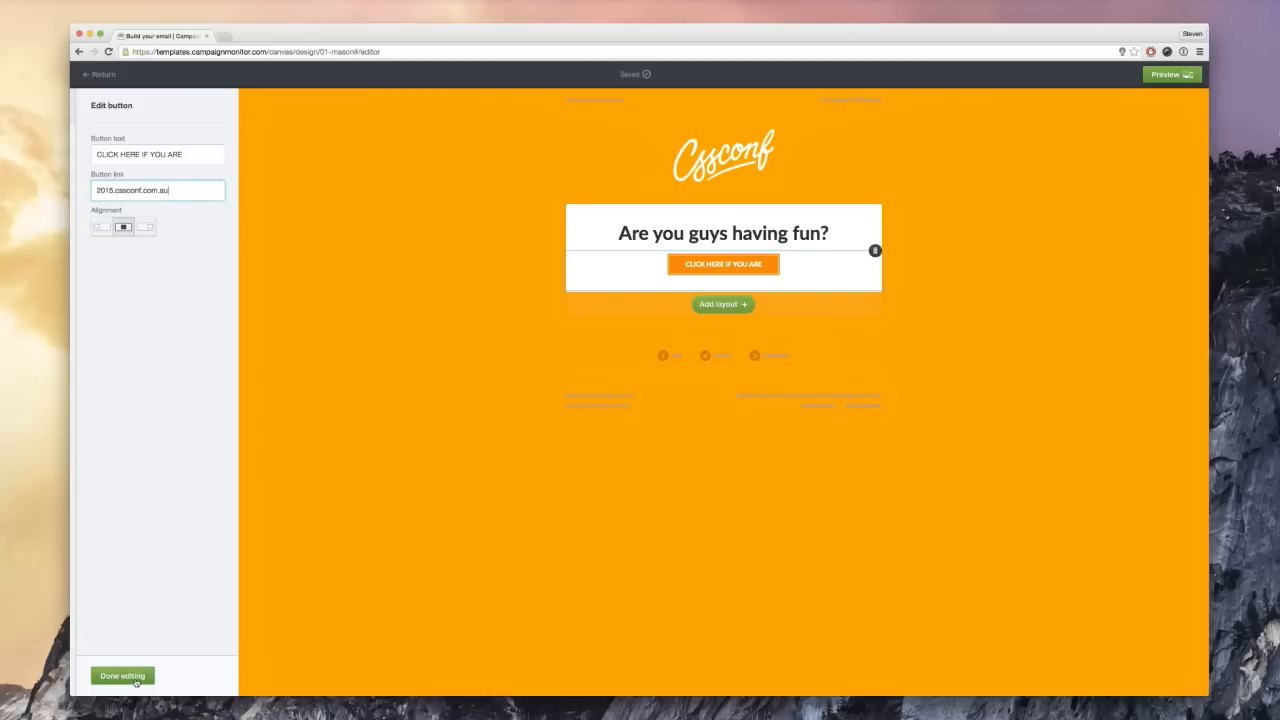
left_click(122, 676)
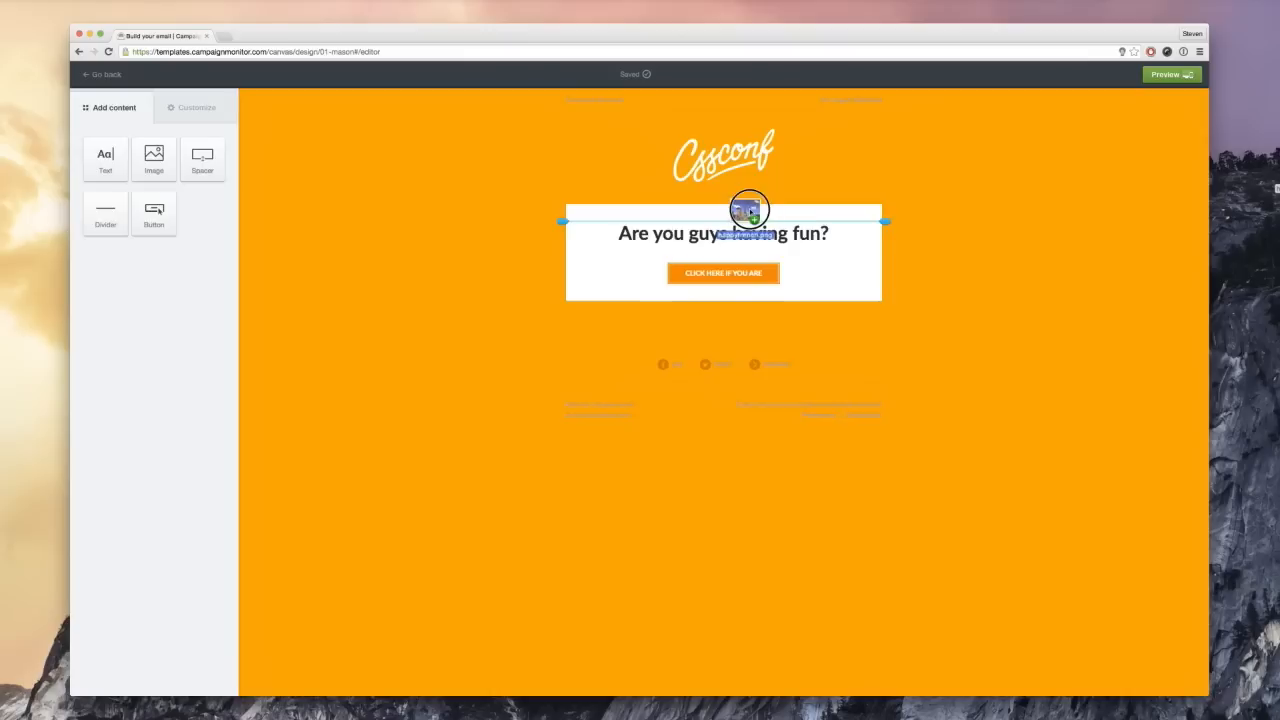
Step: Insert the Eiffel Tower photo of a man with baguettes above the heading
left_click(748, 210)
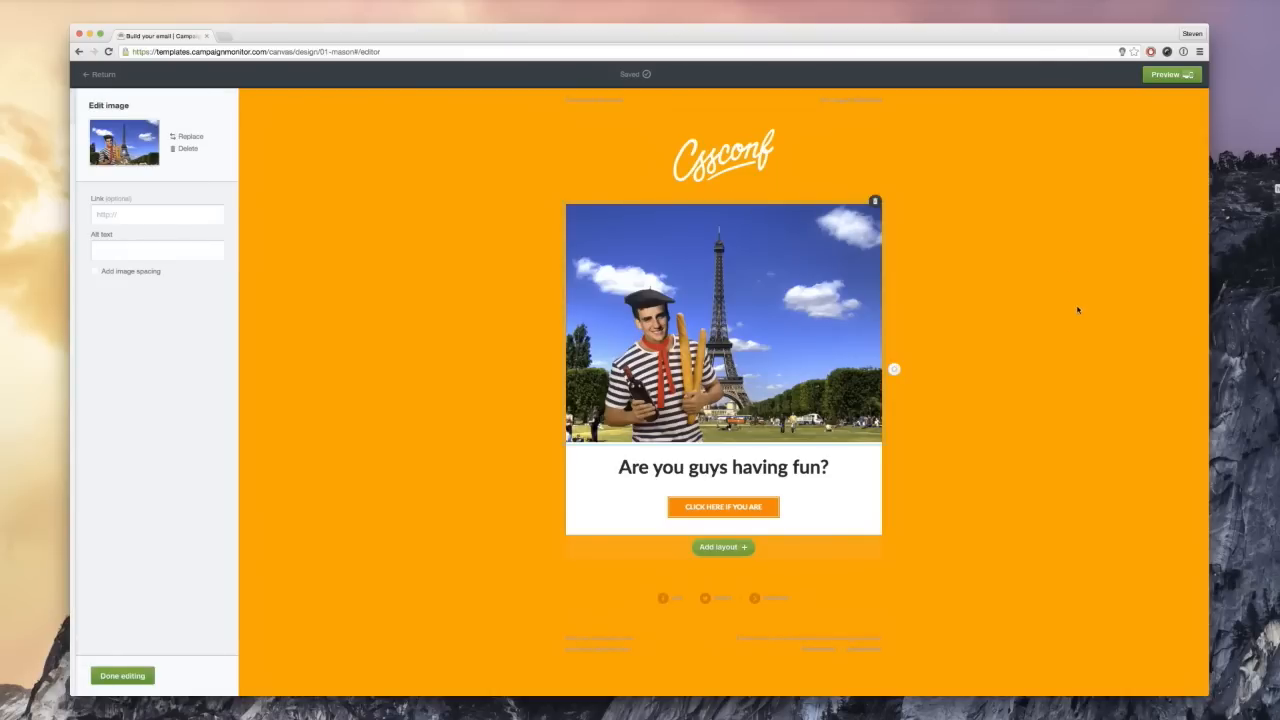
left_click(122, 675)
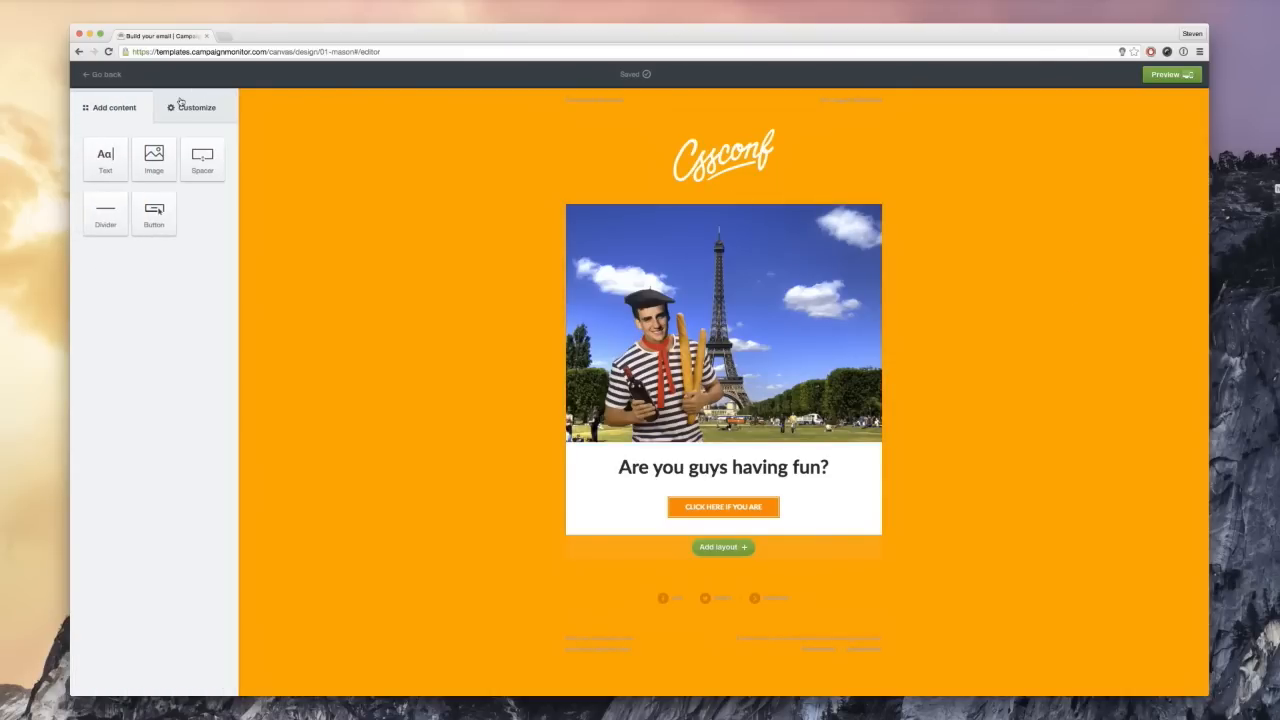
Step: Show the Customize settings with background FFA200 and button colour FF8400
left_click(196, 107)
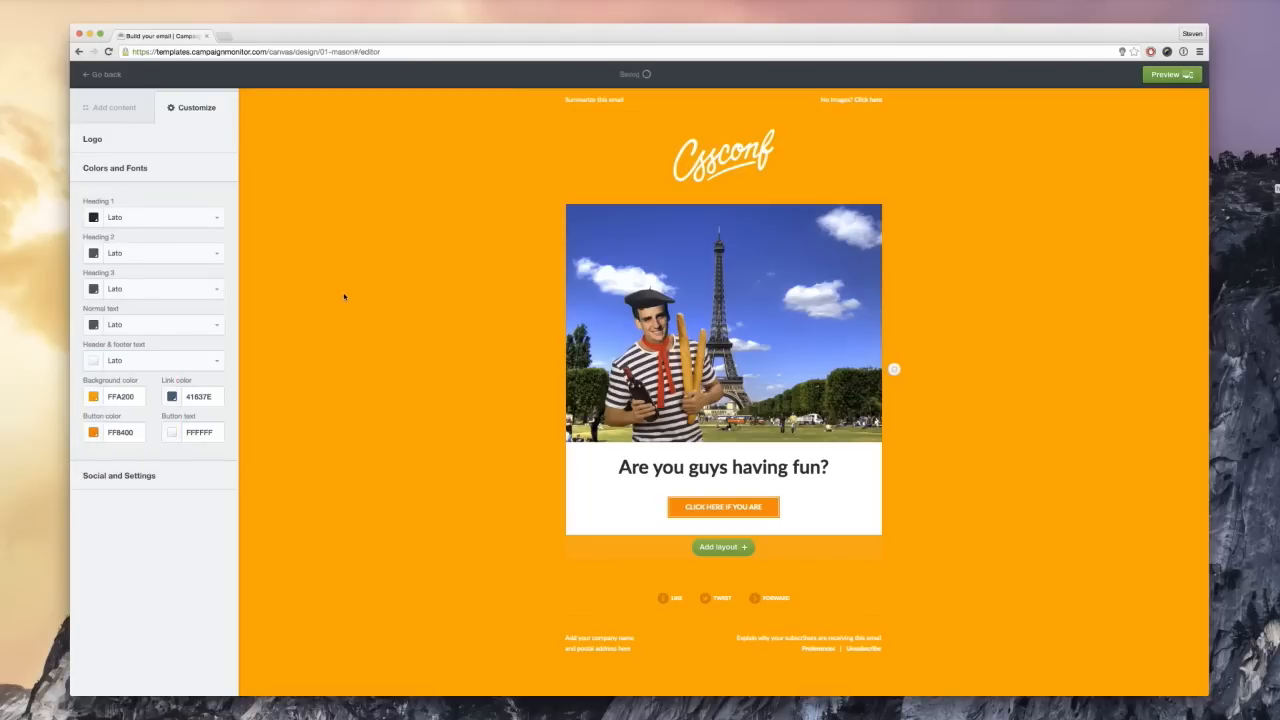
left_click(1166, 74)
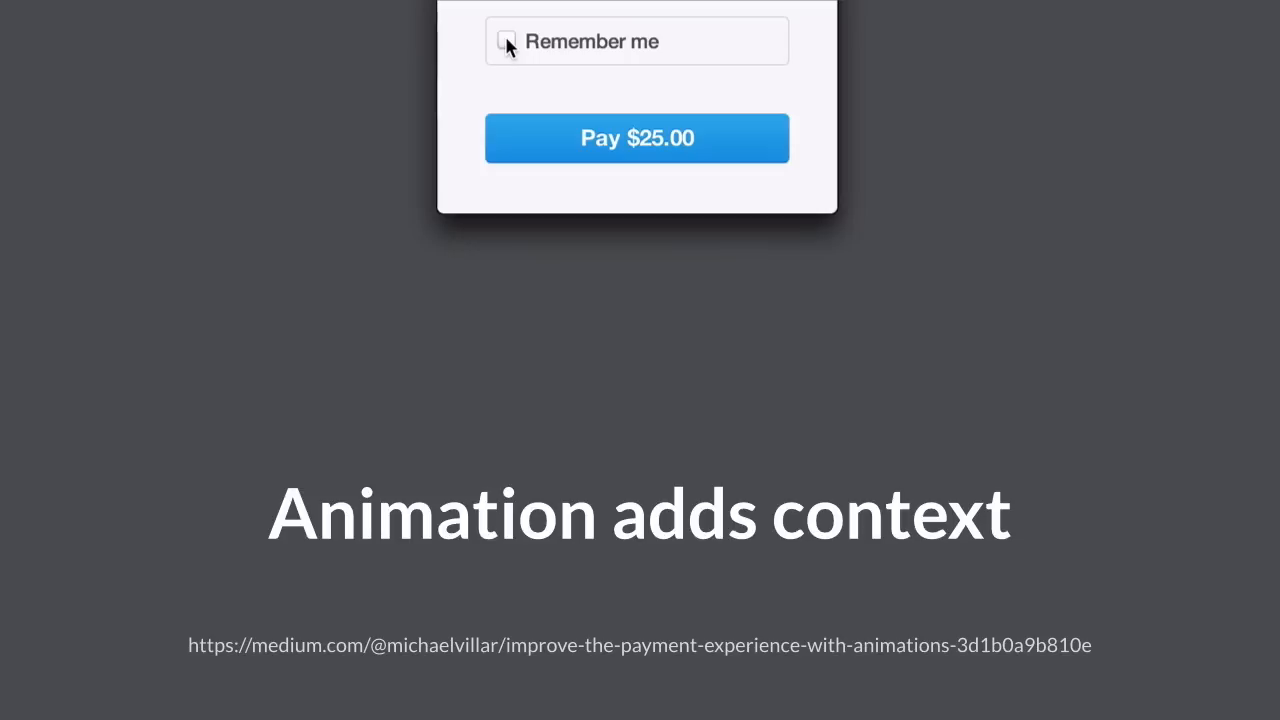
left_click(506, 41)
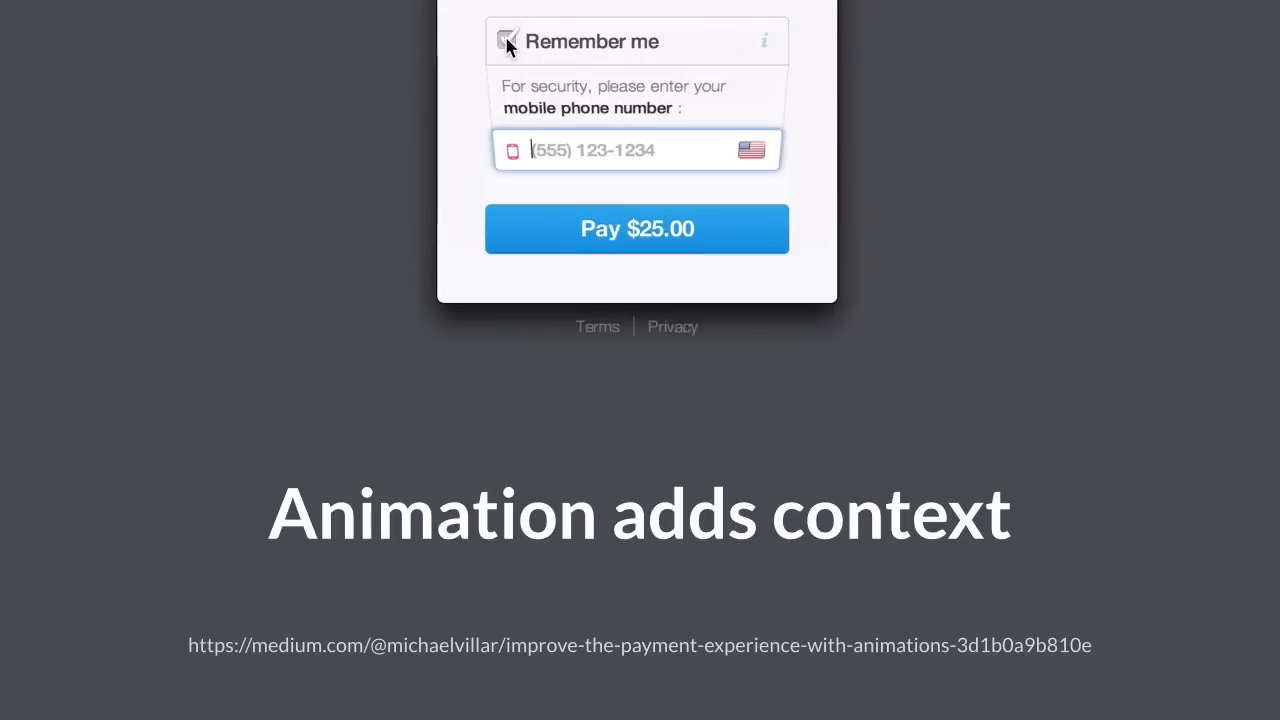
left_click(506, 41)
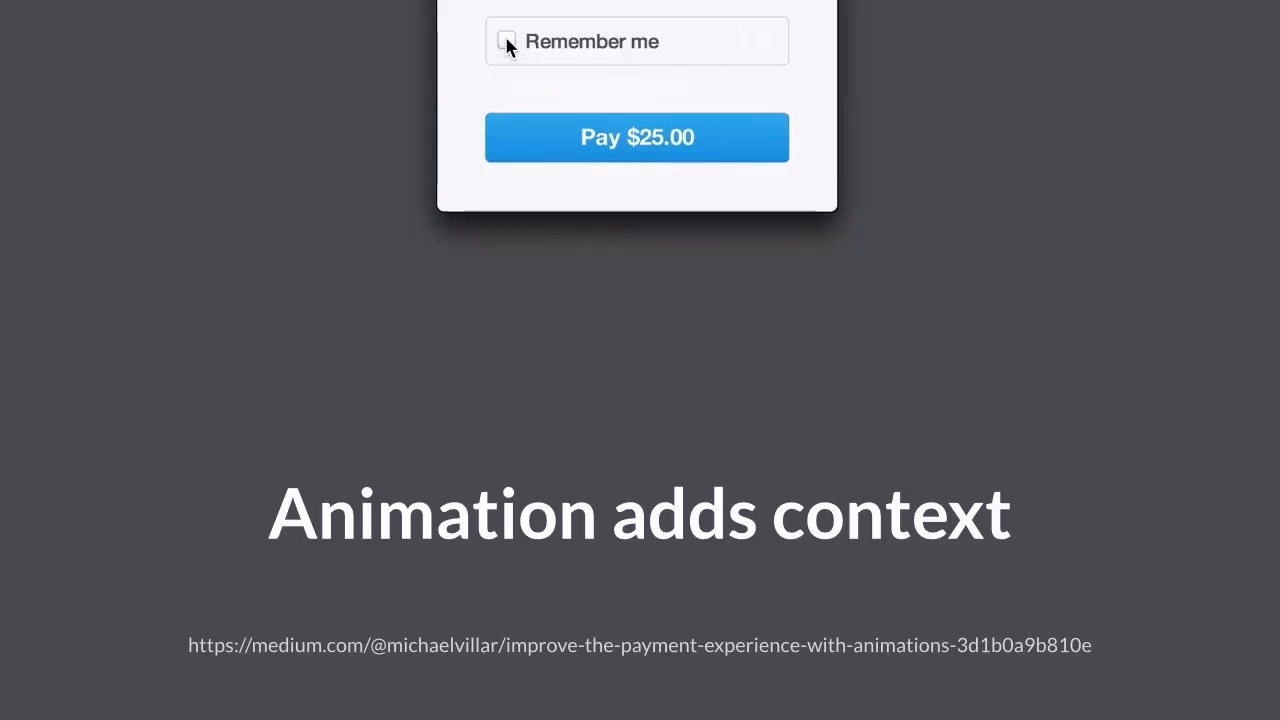
left_click(506, 41)
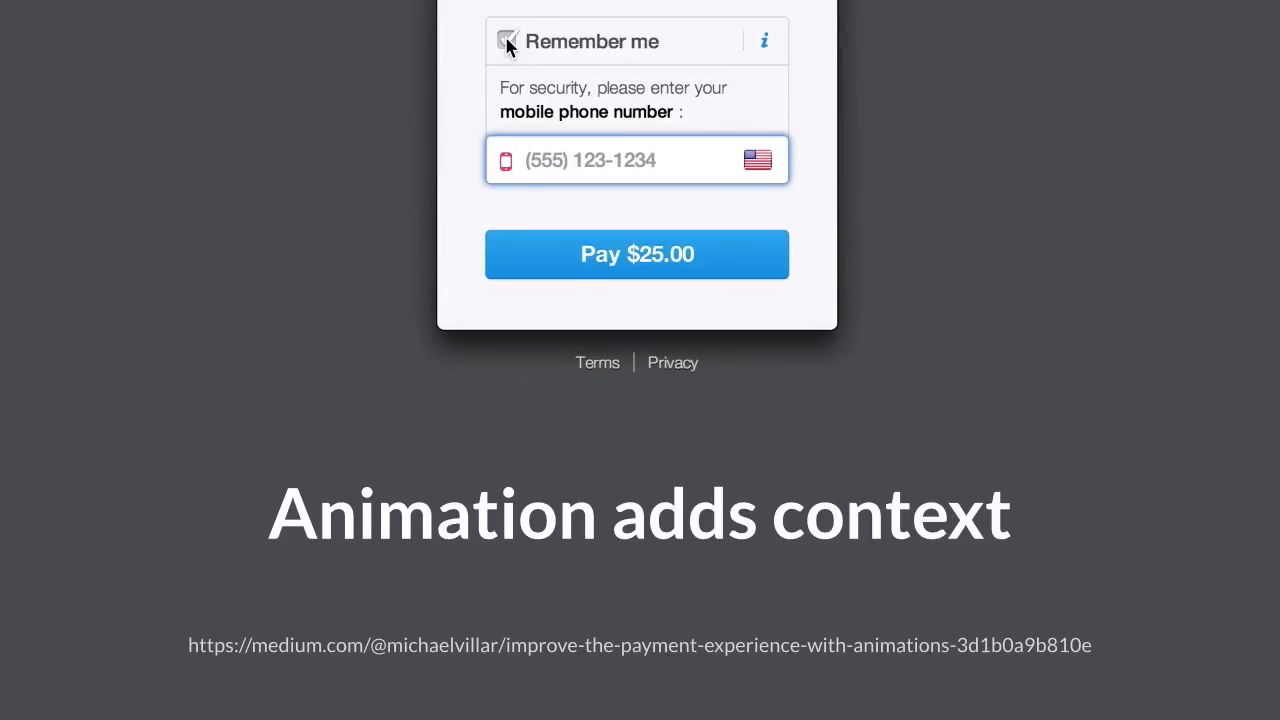
left_click(507, 41)
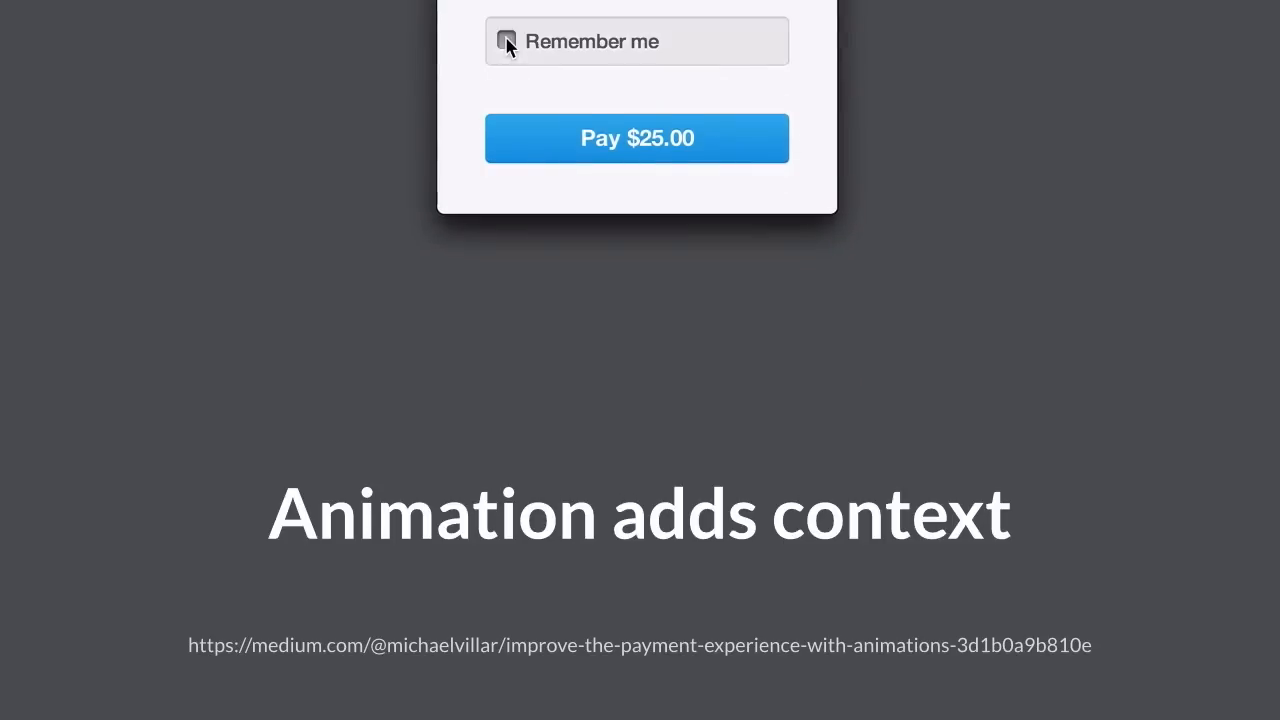
left_click(506, 41)
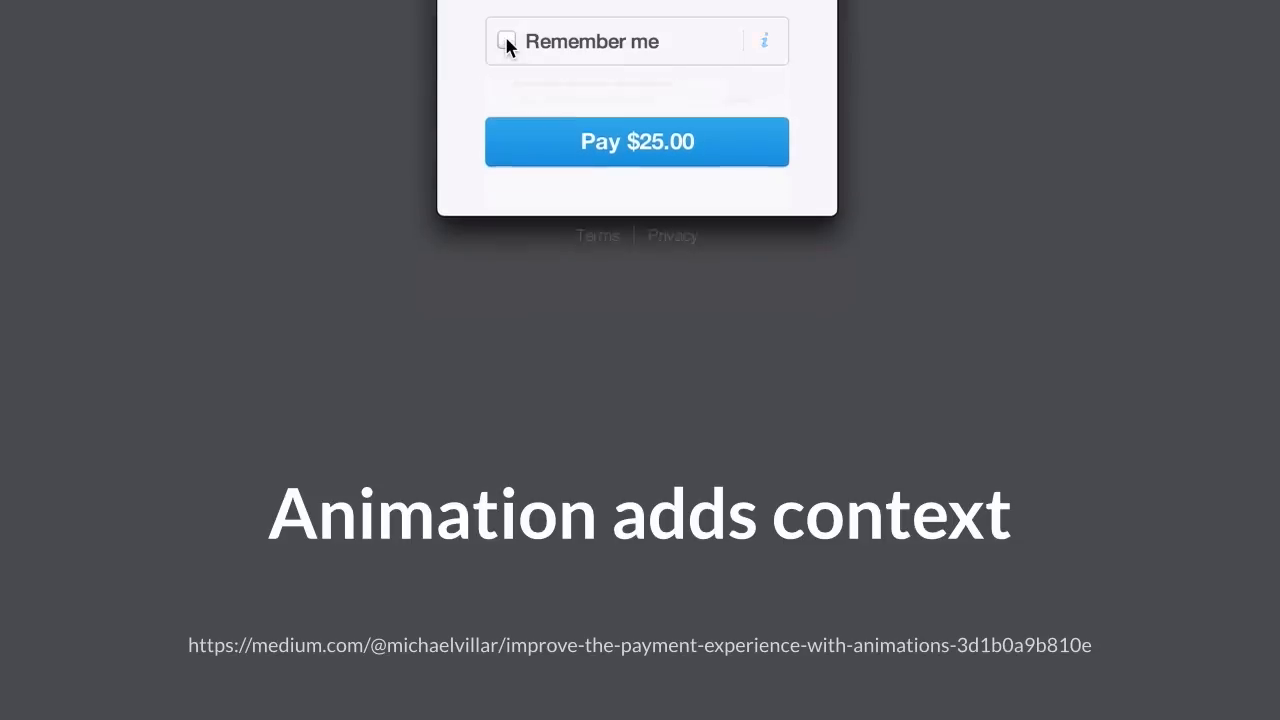
left_click(507, 41)
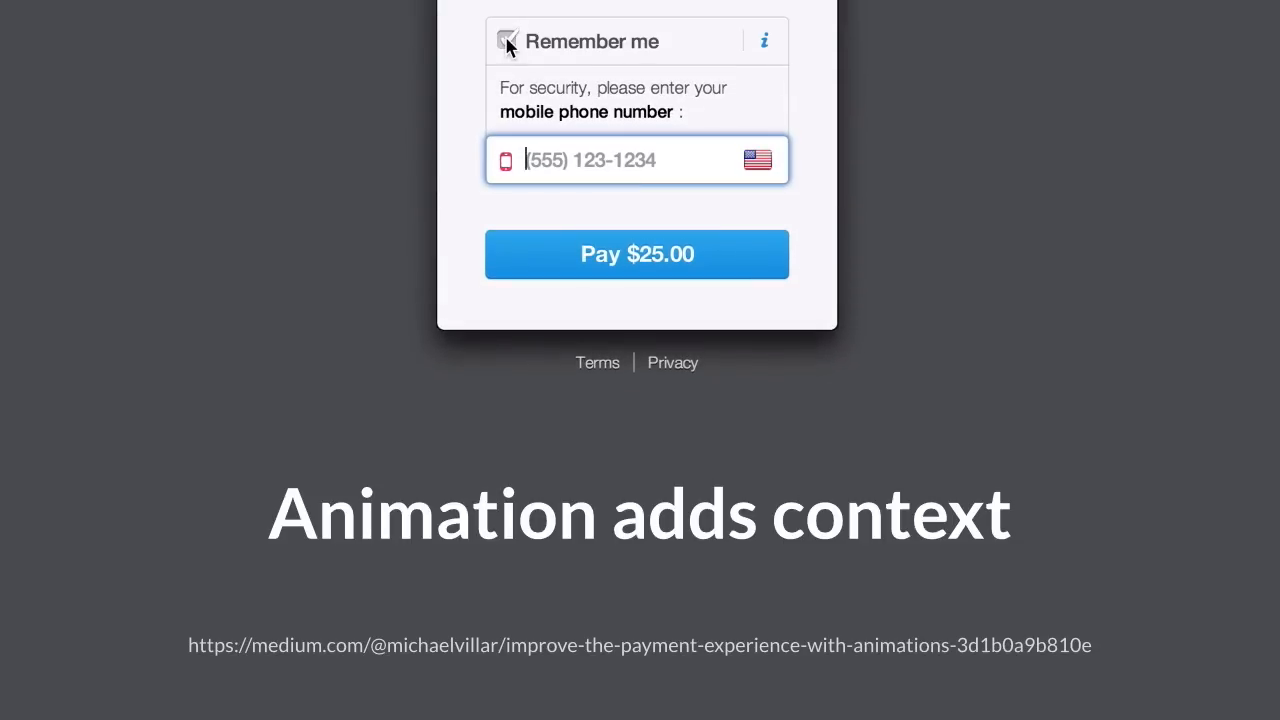
left_click(507, 41)
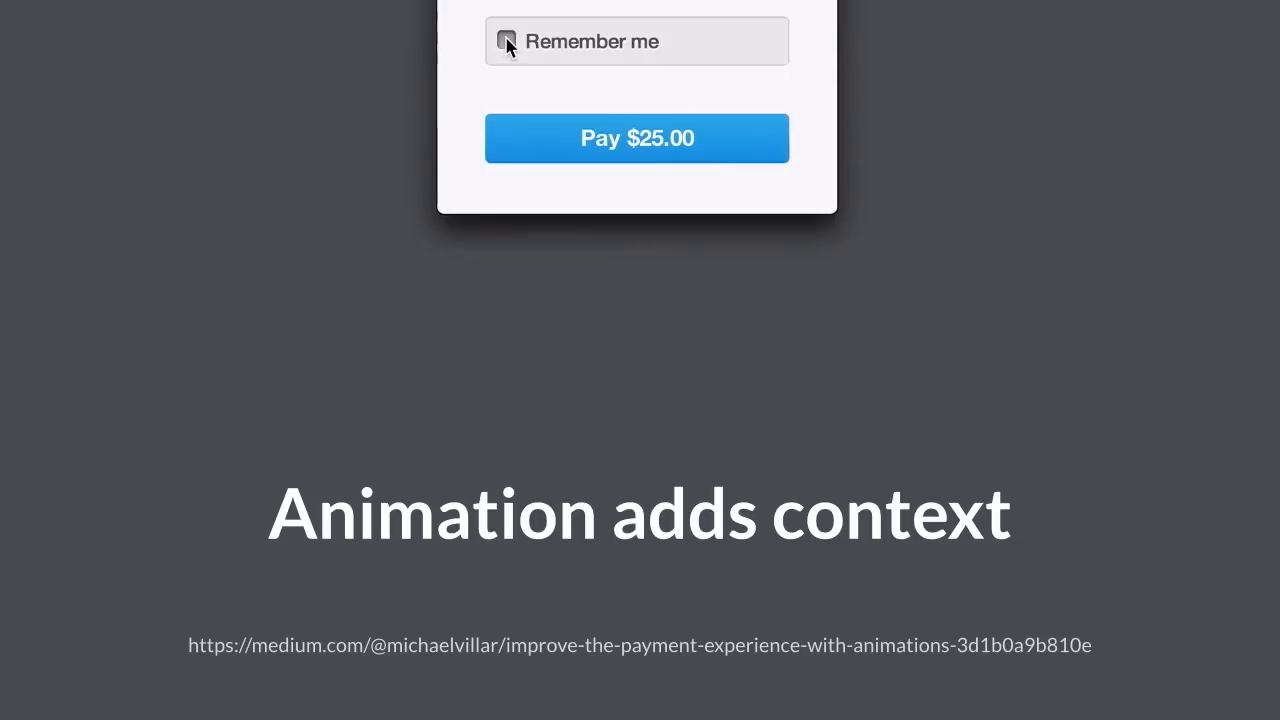
left_click(506, 41)
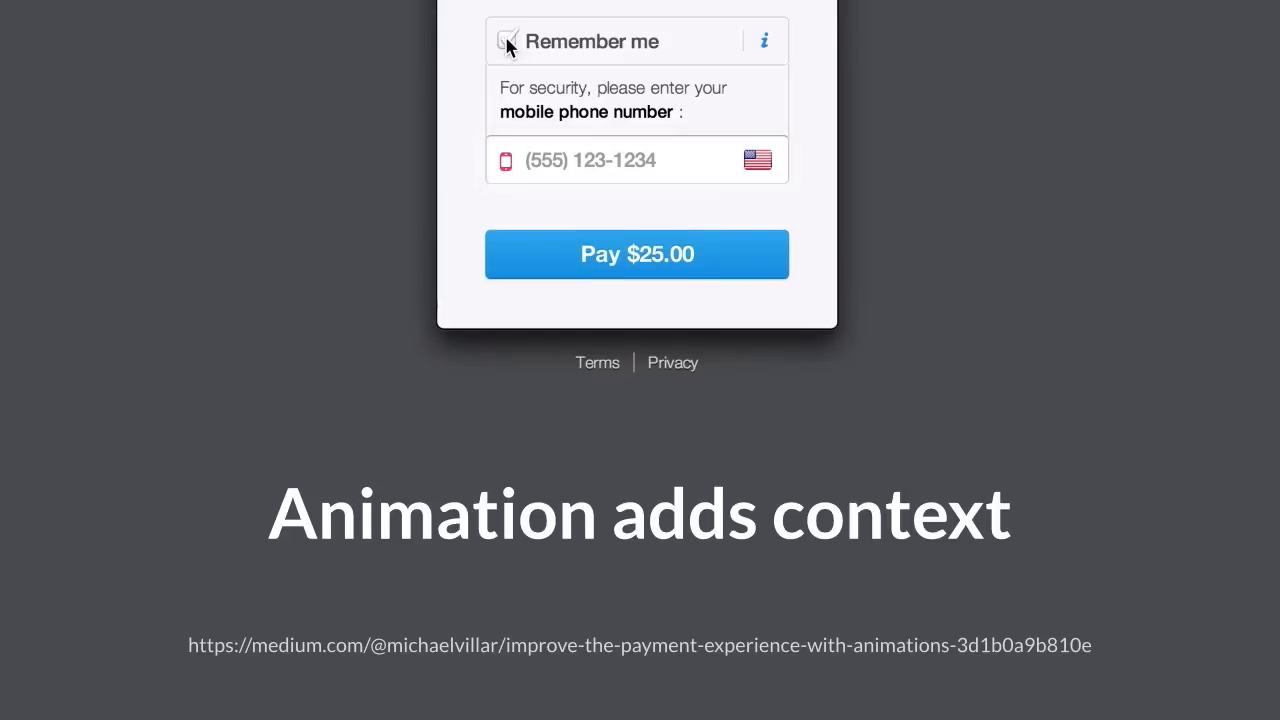
left_click(637, 160)
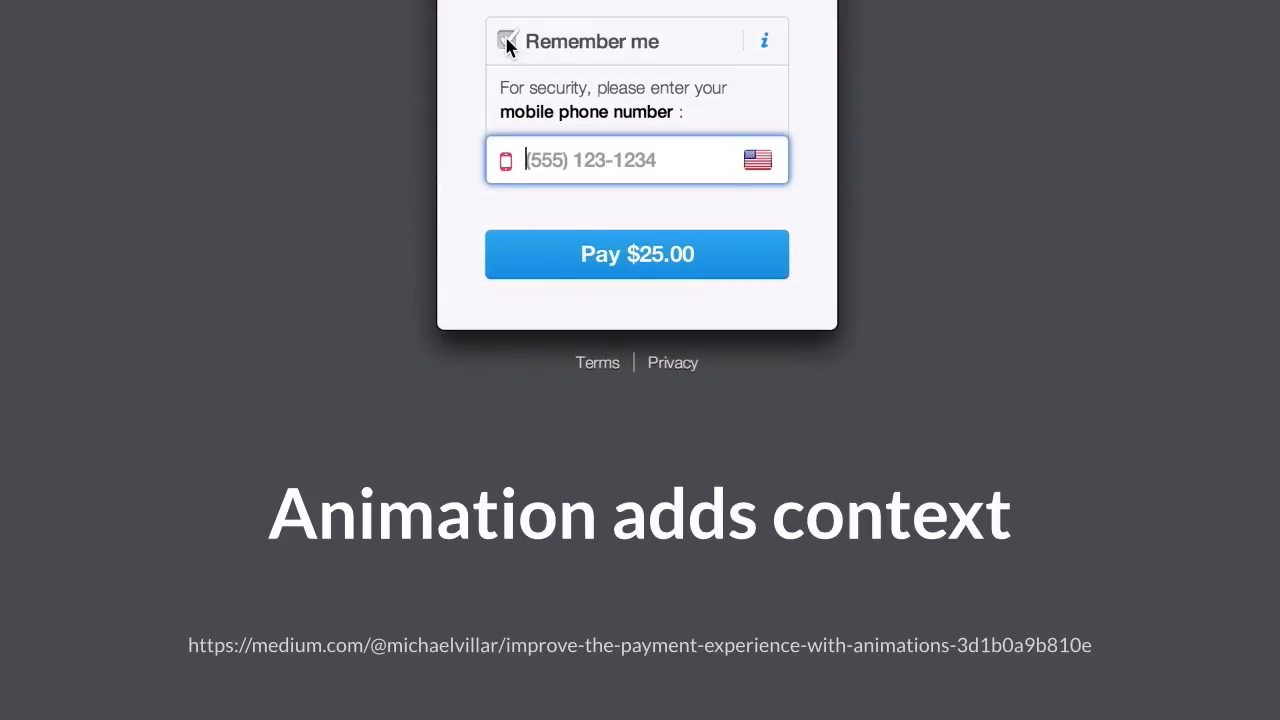